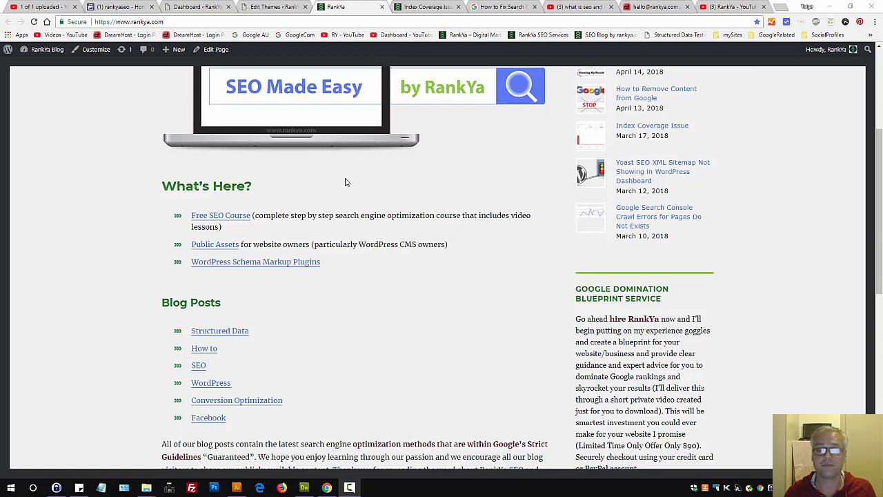
pyautogui.moveTo(348, 191)
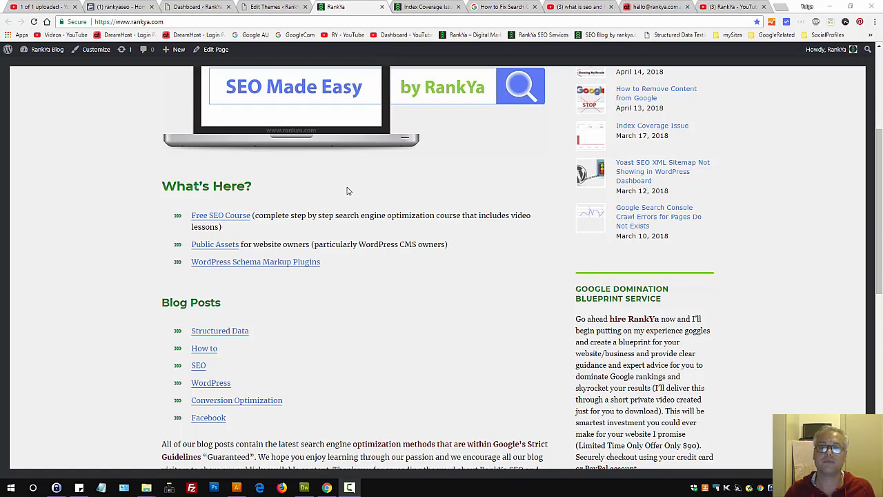
pyautogui.moveTo(365, 188)
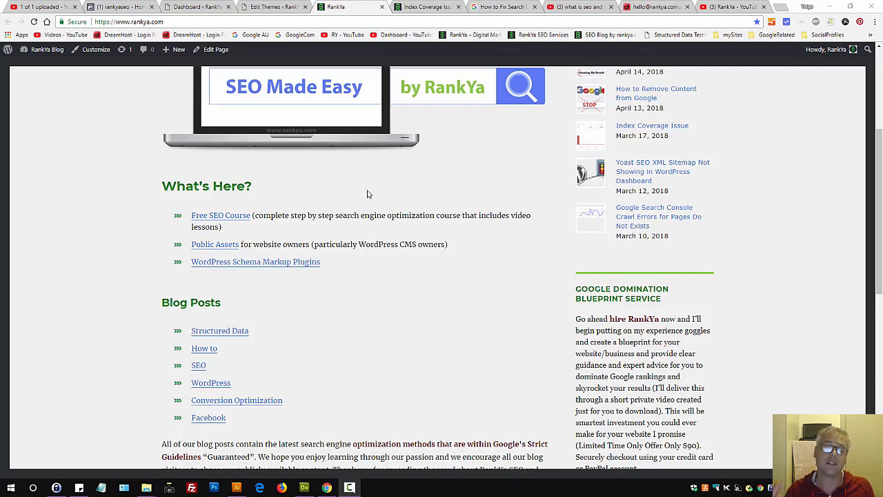
# Show the spam SEO email, highlighting its $129 price and off-page optimization task list.
pyautogui.click(648, 6)
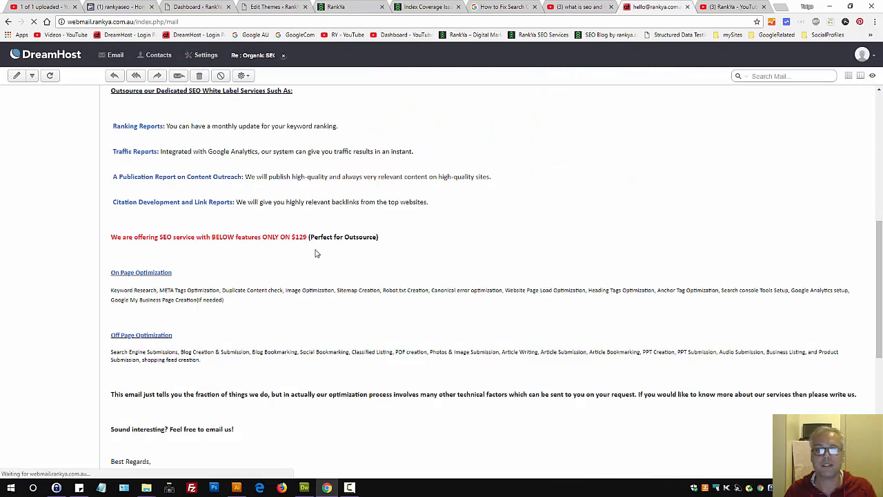
pyautogui.doubleClick(302, 237)
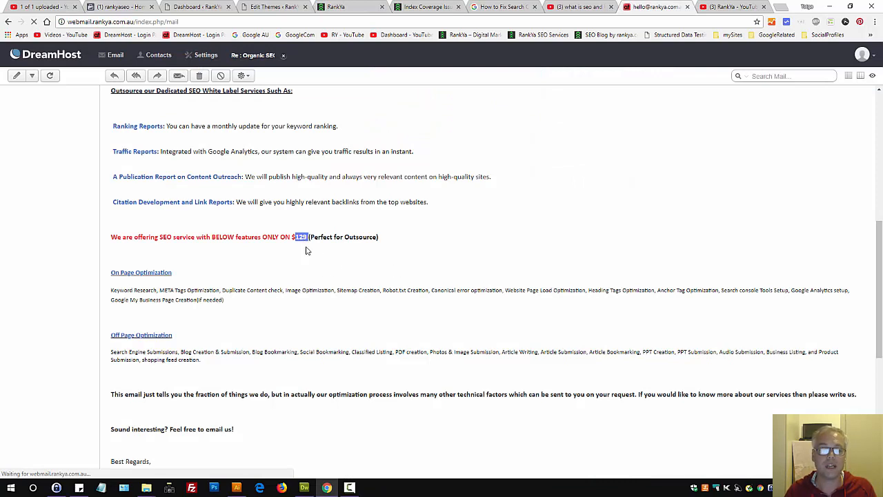
pyautogui.moveTo(327, 287)
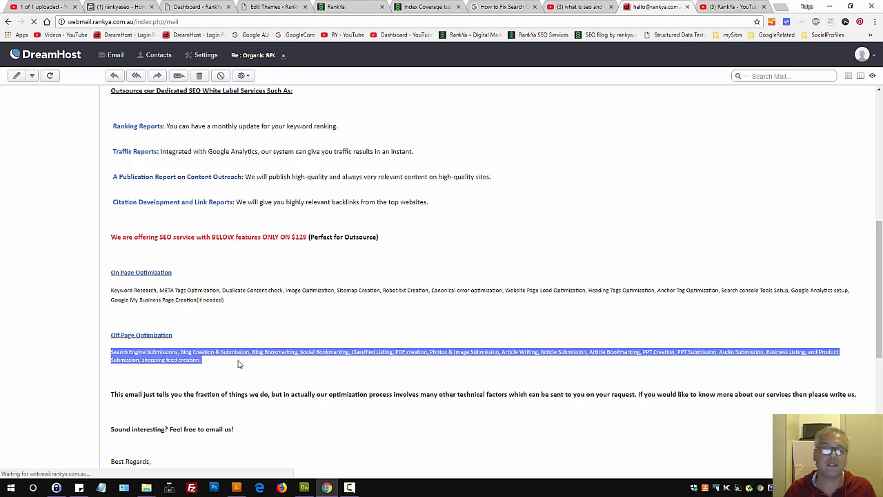
pyautogui.click(251, 370)
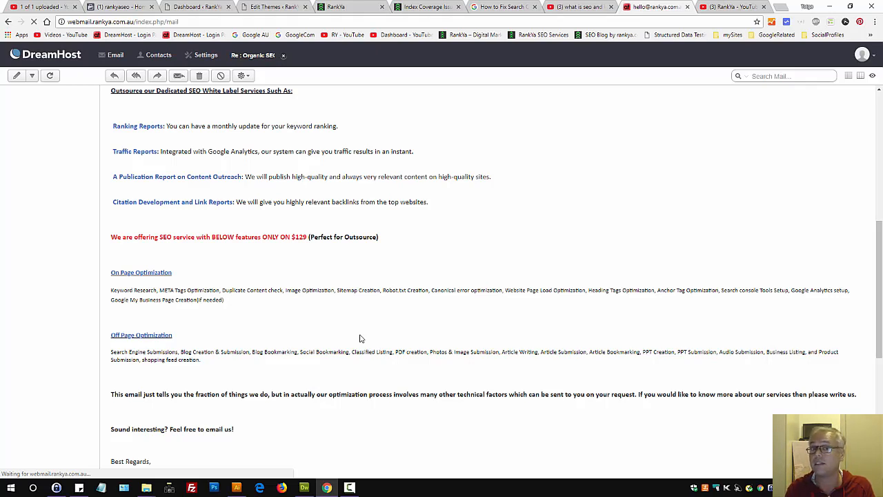
pyautogui.moveTo(409, 331)
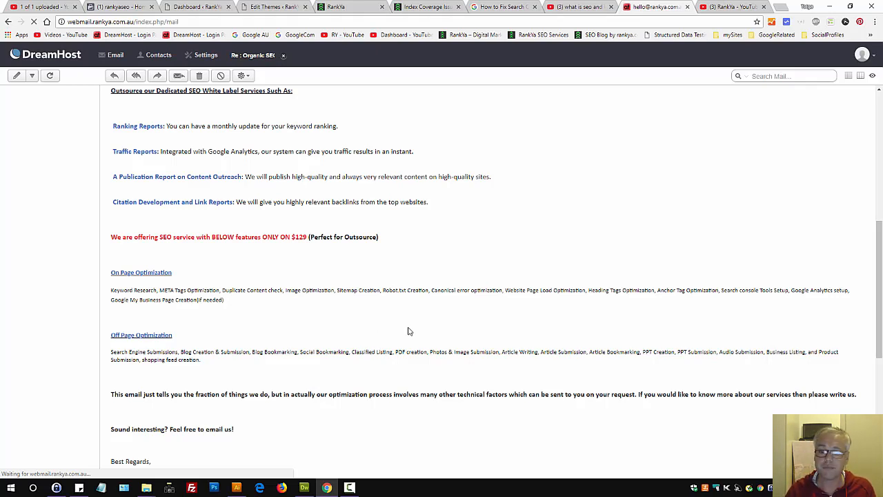
pyautogui.moveTo(480, 226)
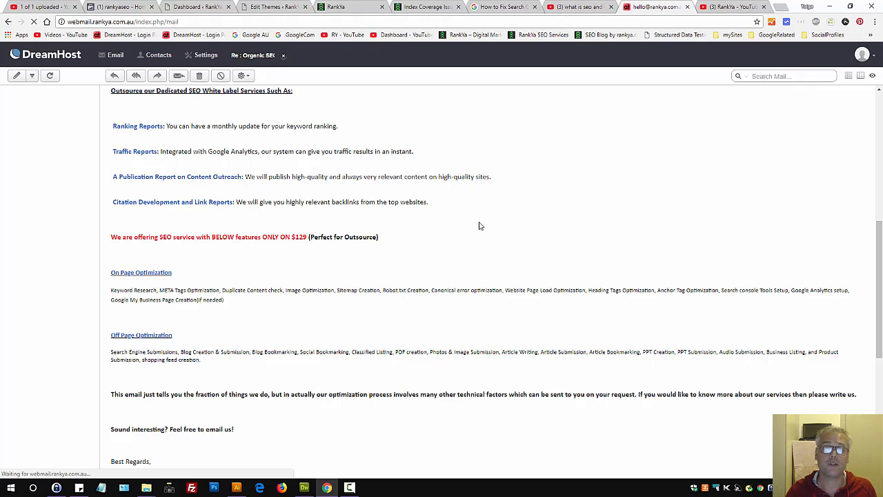
pyautogui.moveTo(481, 221)
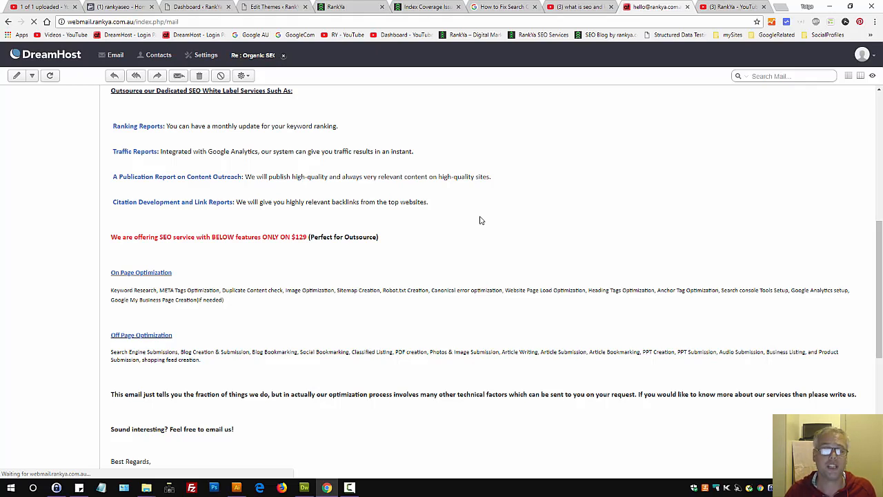
pyautogui.moveTo(217, 354)
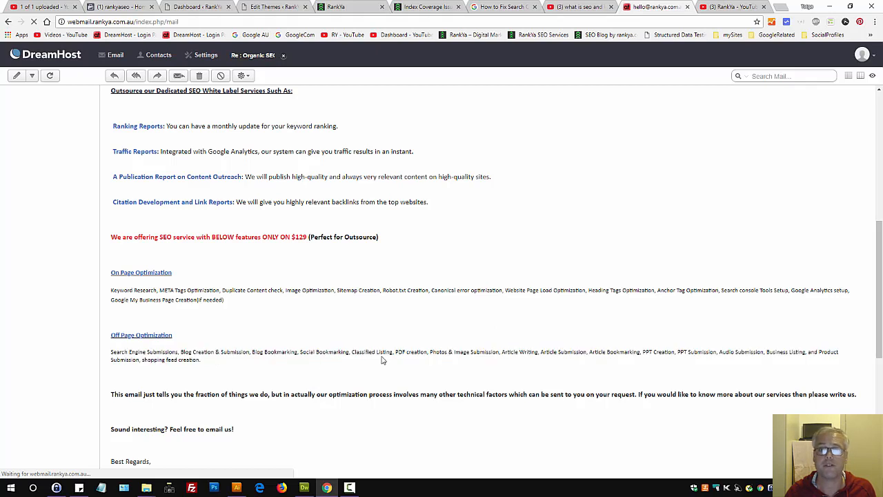
pyautogui.moveTo(471, 178)
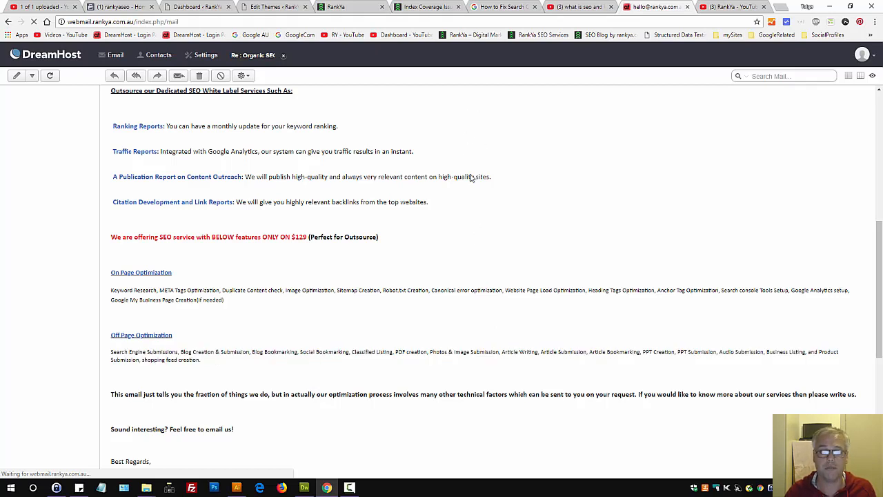
pyautogui.moveTo(467, 135)
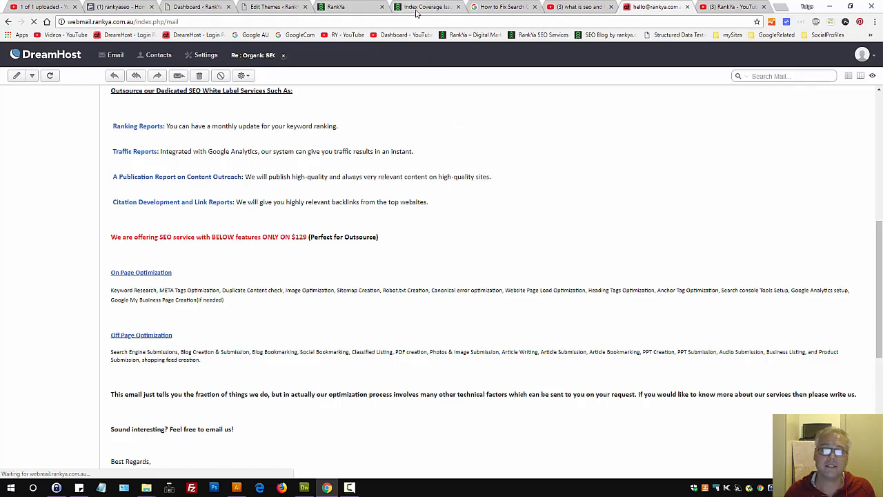
# Show the Index Coverage Issue post (7 errors, 208 valid, 464 excluded), then start a new tab.
pyautogui.click(424, 7)
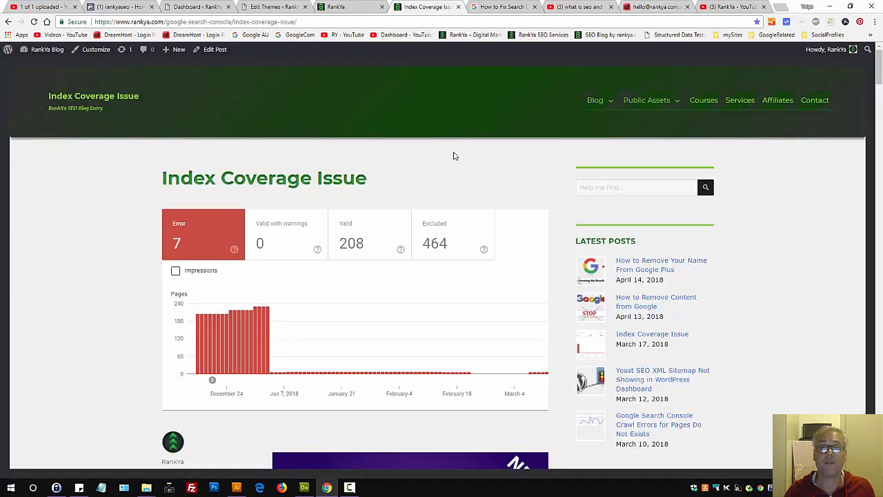
pyautogui.moveTo(449, 155)
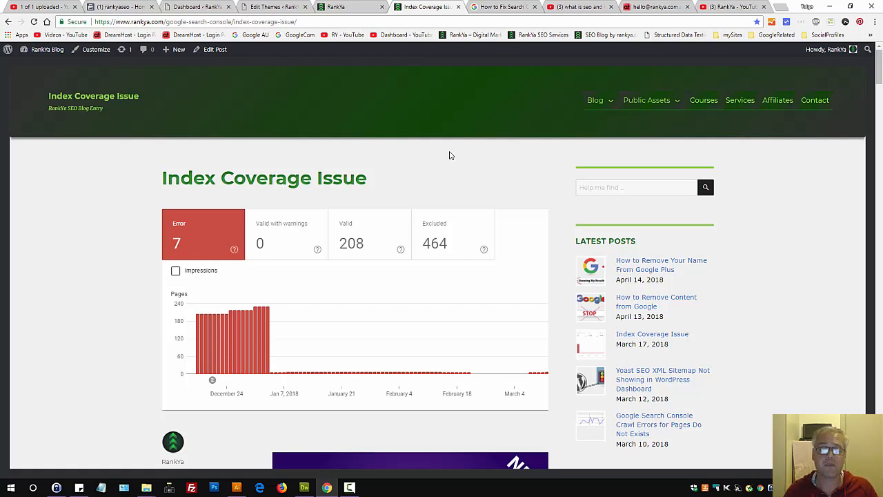
pyautogui.moveTo(461, 165)
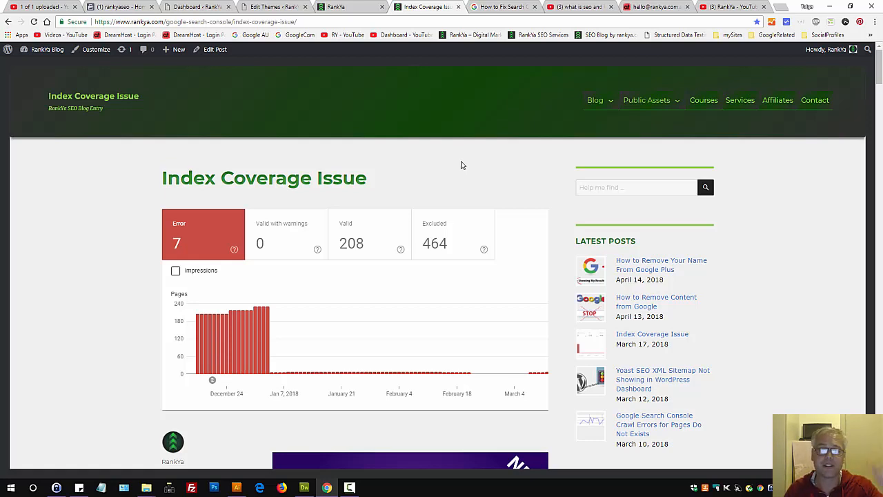
pyautogui.moveTo(387, 165)
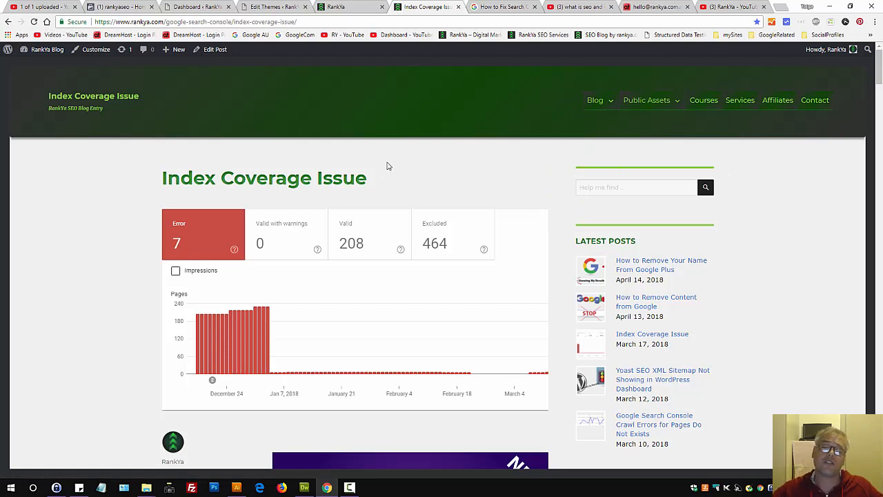
pyautogui.moveTo(504, 170)
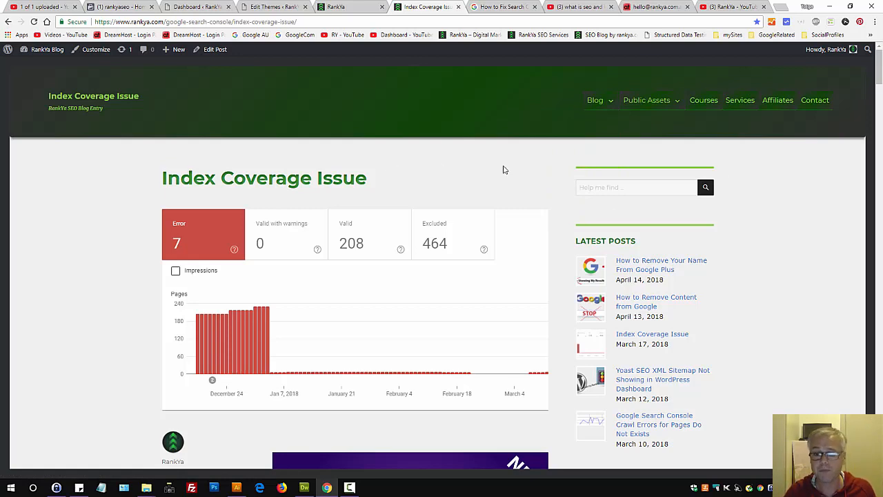
pyautogui.moveTo(610, 145)
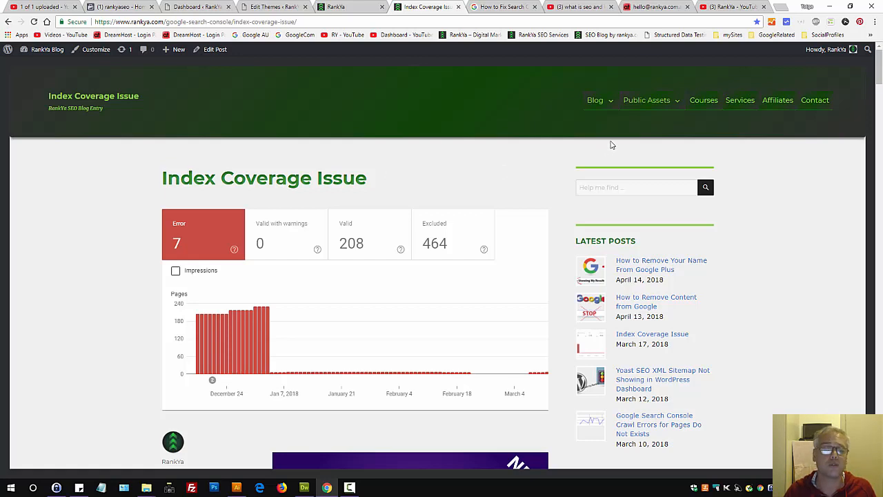
pyautogui.click(595, 100)
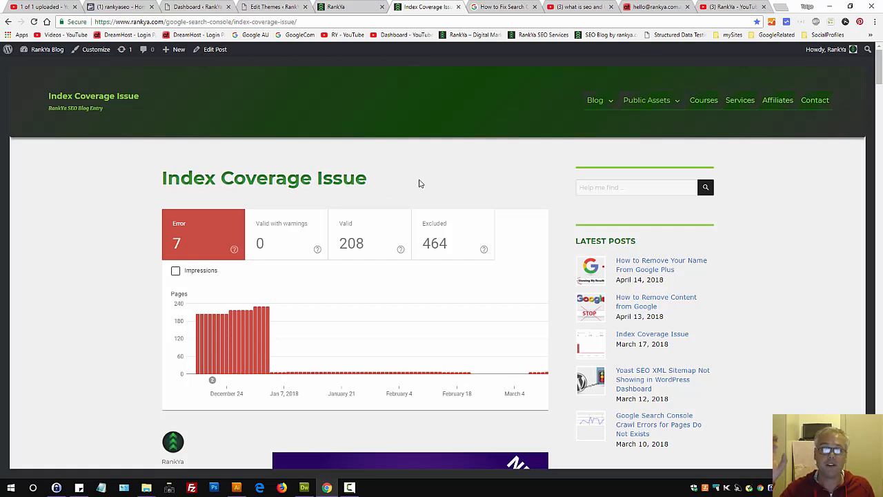
pyautogui.click(178, 49)
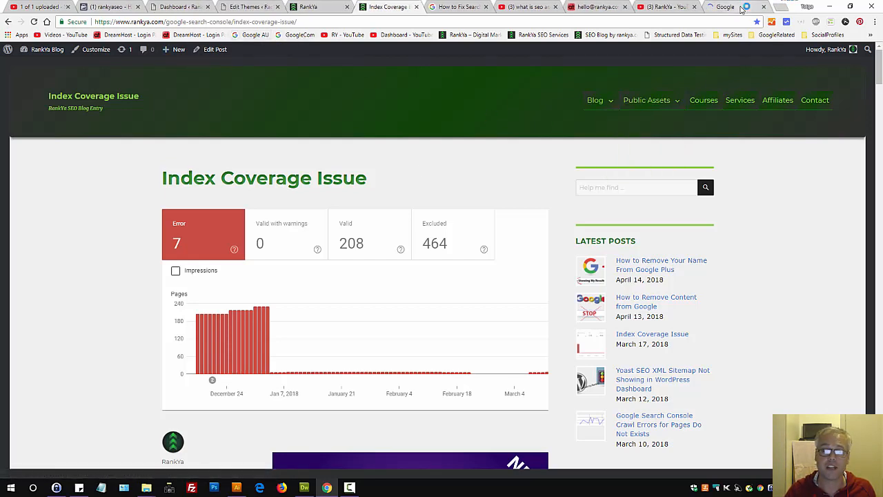
# Replace the 'how to make flower cakes' Google search with 'how to make website'.
pyautogui.click(725, 7)
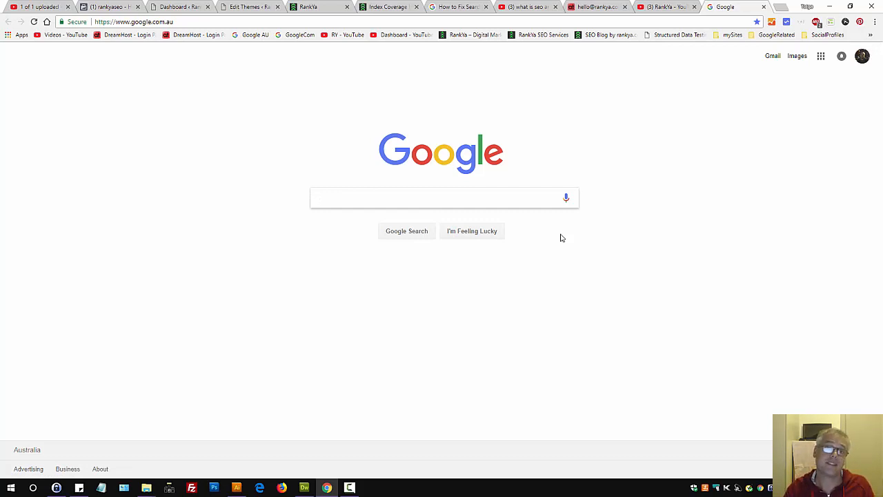
pyautogui.click(441, 198)
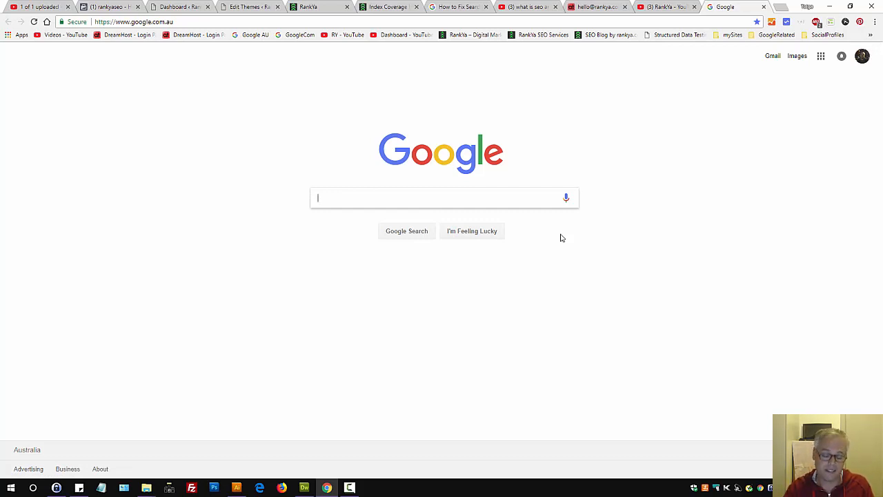
pyautogui.write('how to')
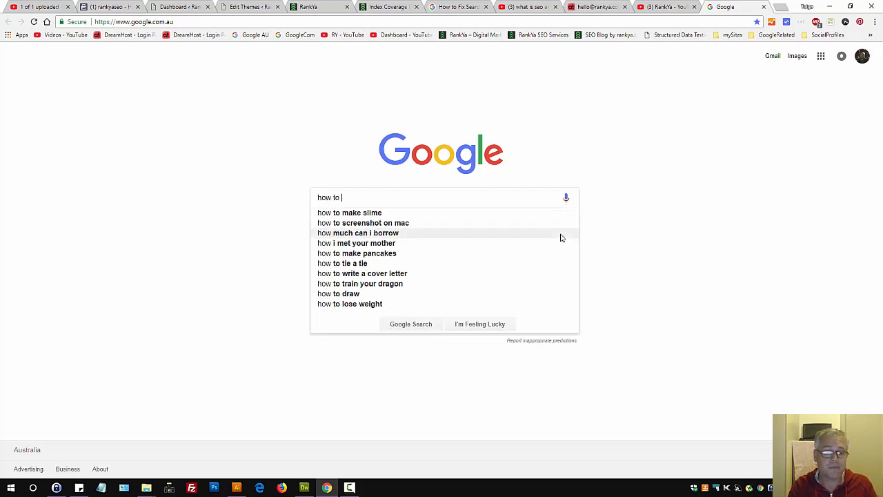
pyautogui.write('make flower cakes')
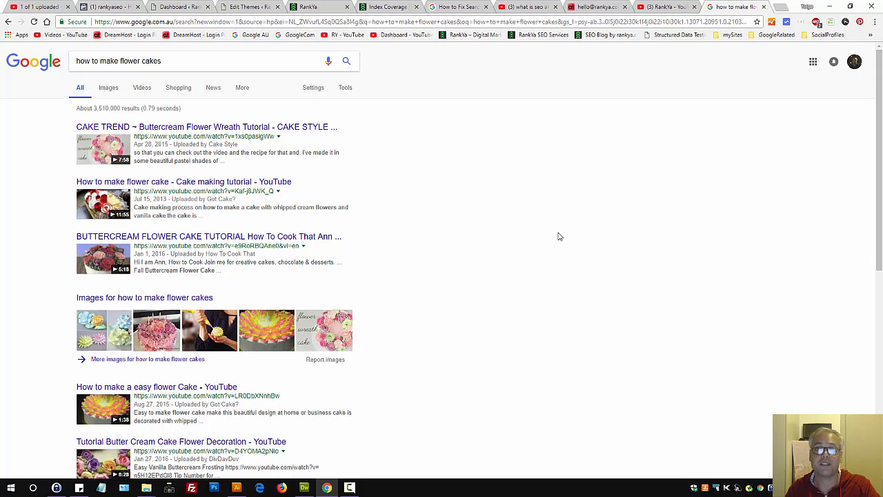
pyautogui.moveTo(561, 235)
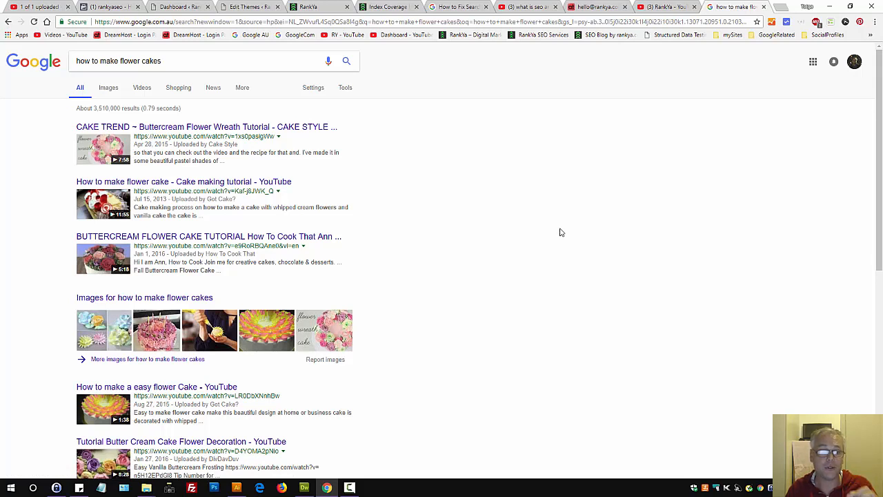
pyautogui.doubleClick(131, 60)
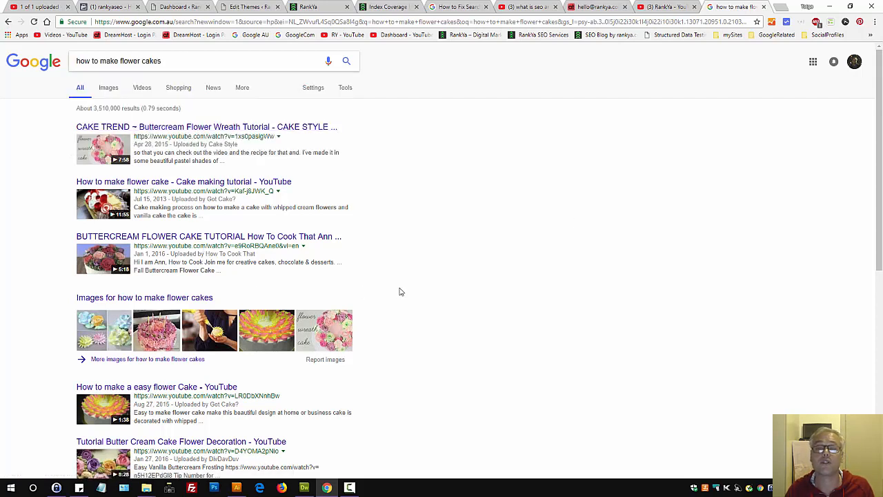
pyautogui.click(187, 60)
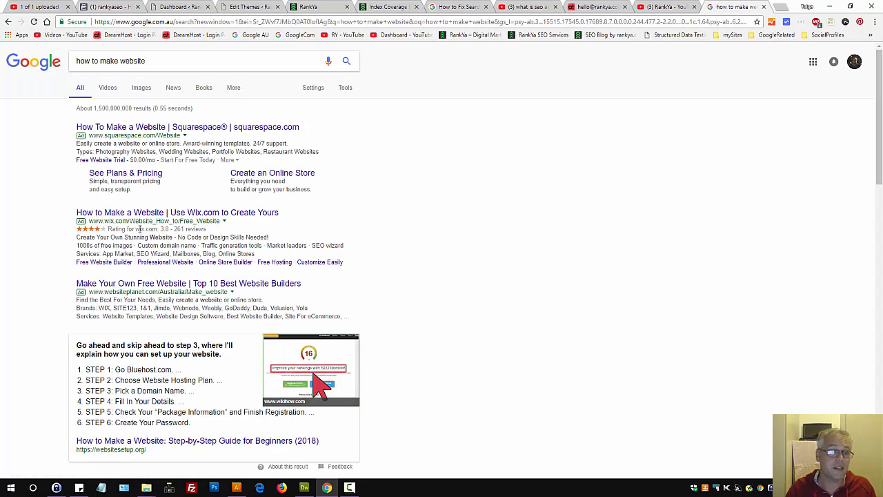
pyautogui.doubleClick(120, 135)
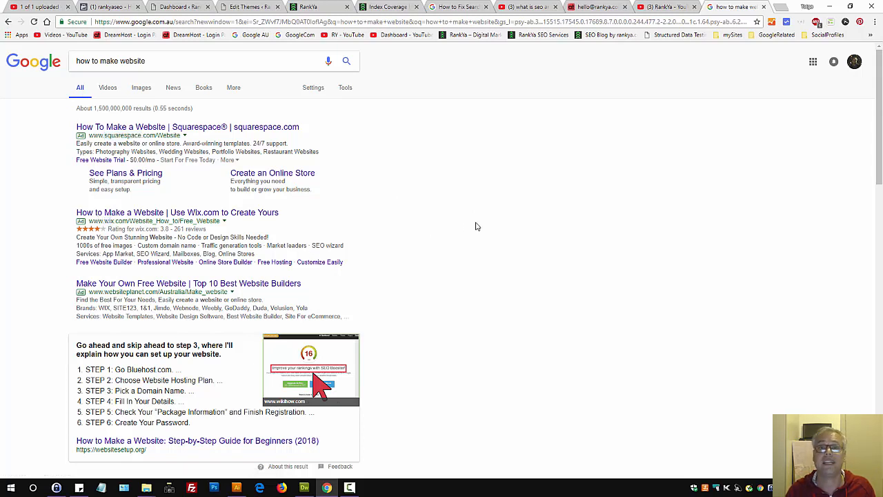
pyautogui.moveTo(558, 254)
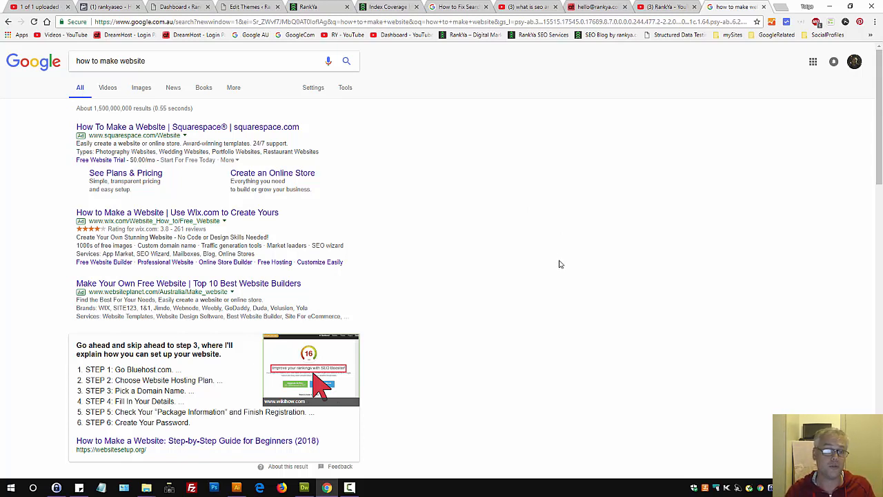
pyautogui.moveTo(127, 136)
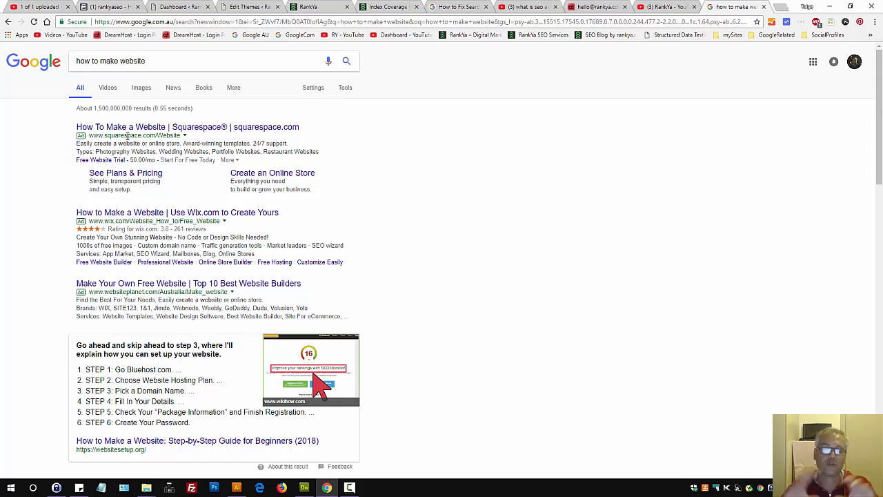
pyautogui.moveTo(449, 222)
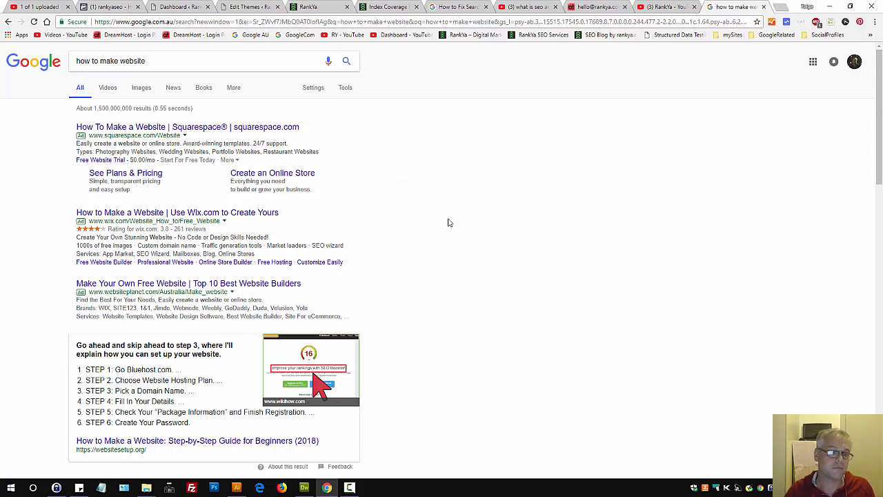
pyautogui.scroll(-3)
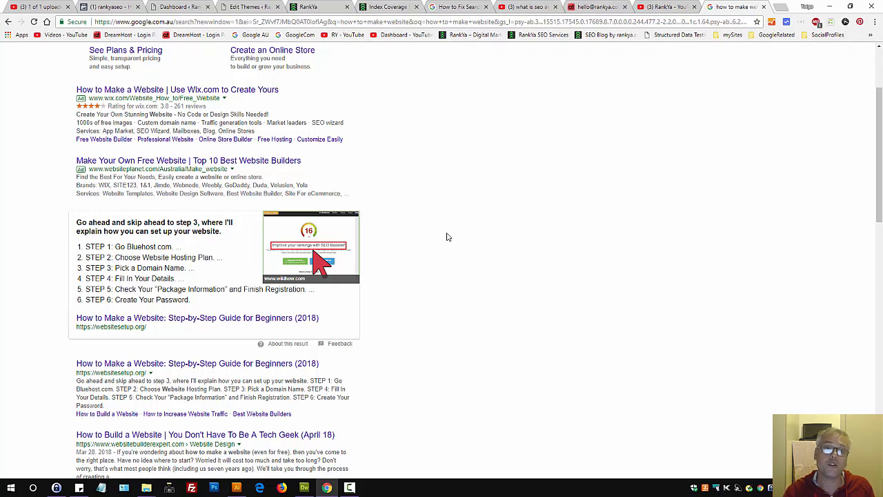
pyautogui.moveTo(465, 277)
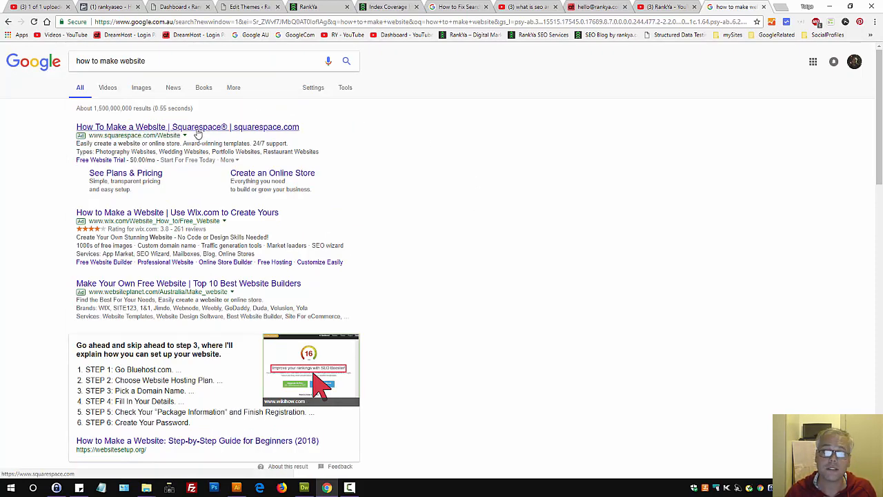
pyautogui.moveTo(469, 150)
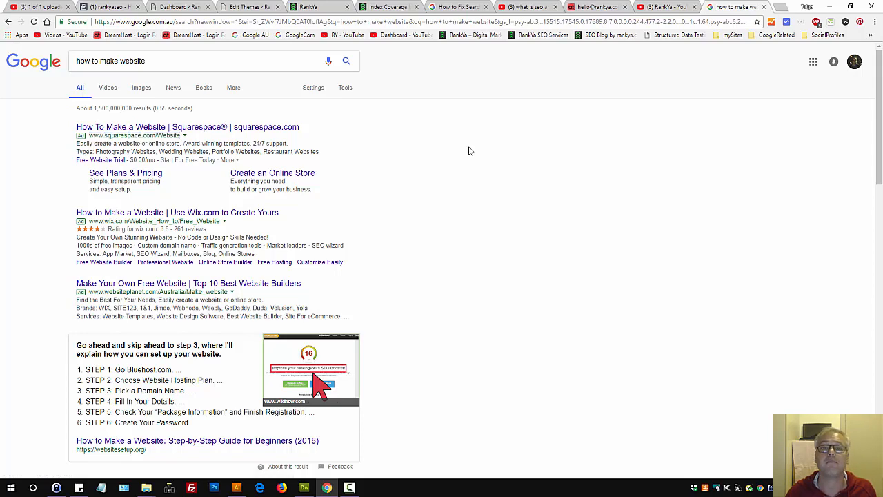
pyautogui.scroll(-3)
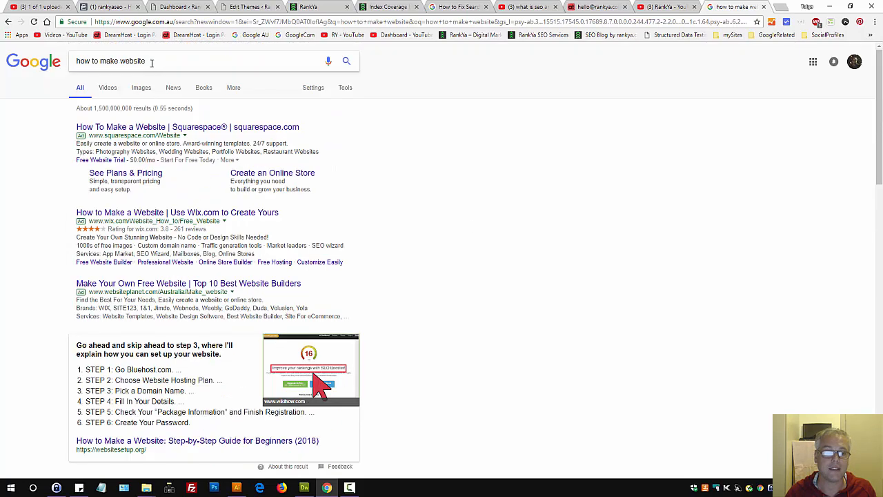
pyautogui.moveTo(174, 127)
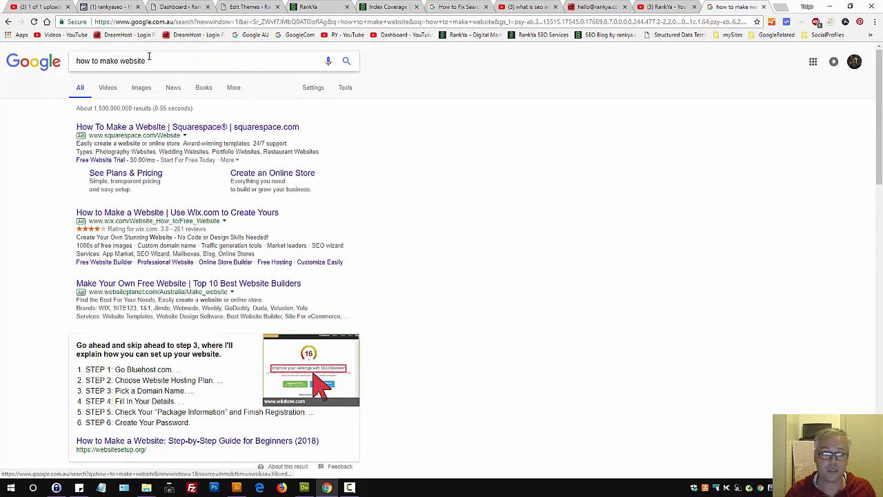
pyautogui.scroll(-3)
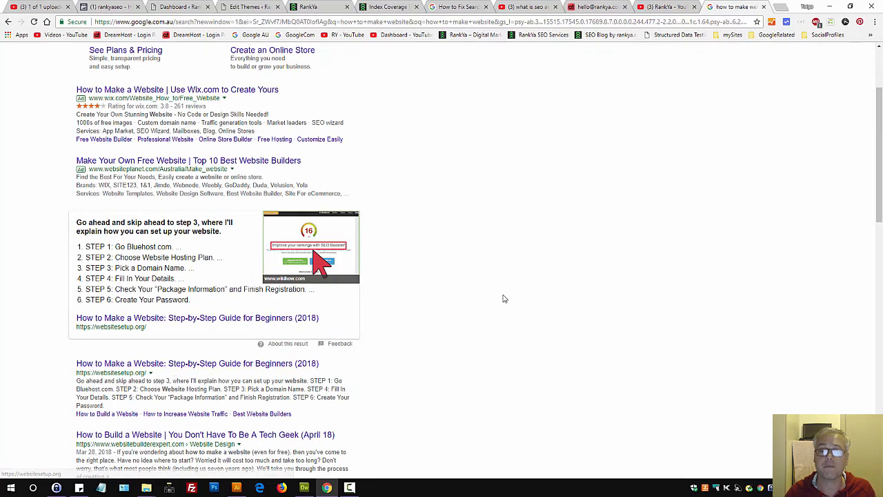
pyautogui.scroll(3)
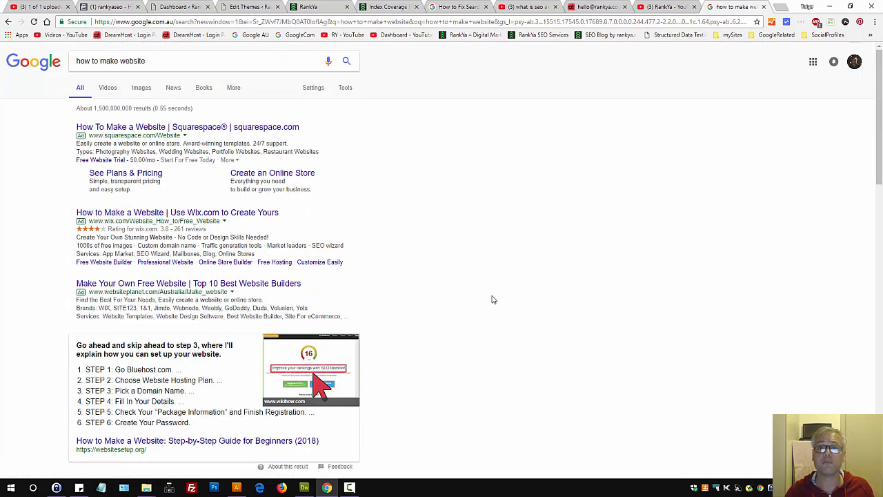
pyautogui.moveTo(512, 299)
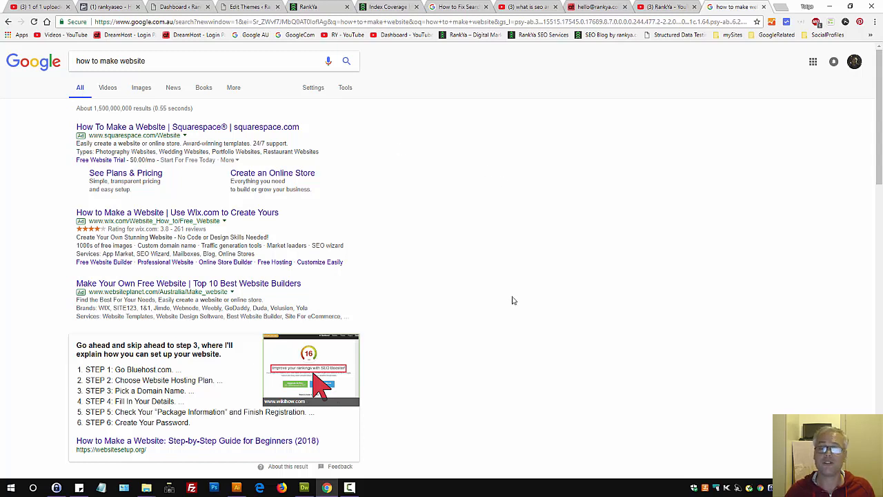
pyautogui.scroll(-3)
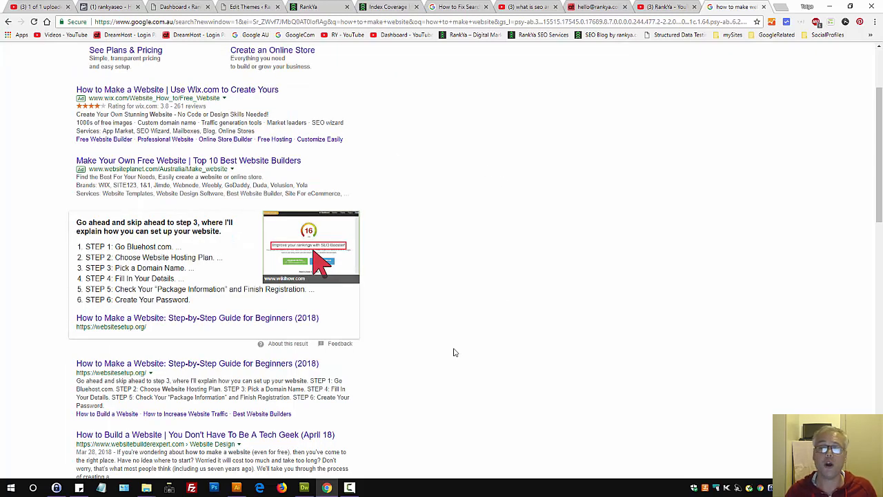
pyautogui.moveTo(163, 369)
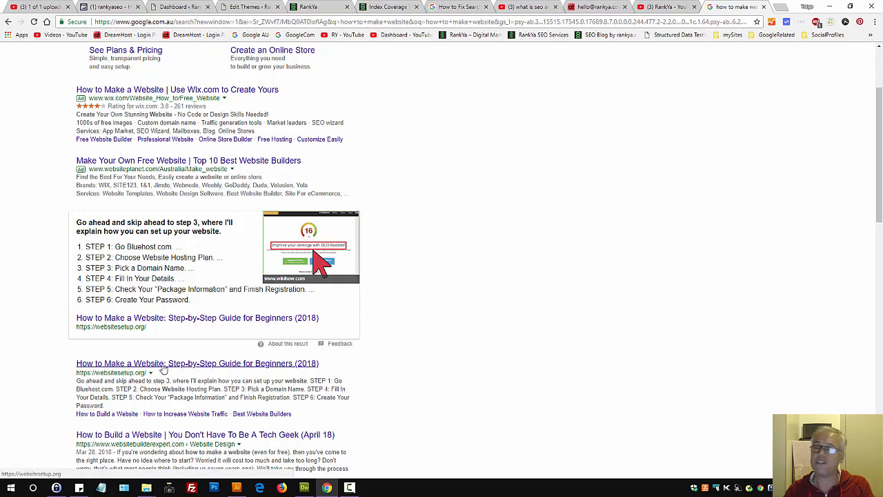
pyautogui.scroll(3)
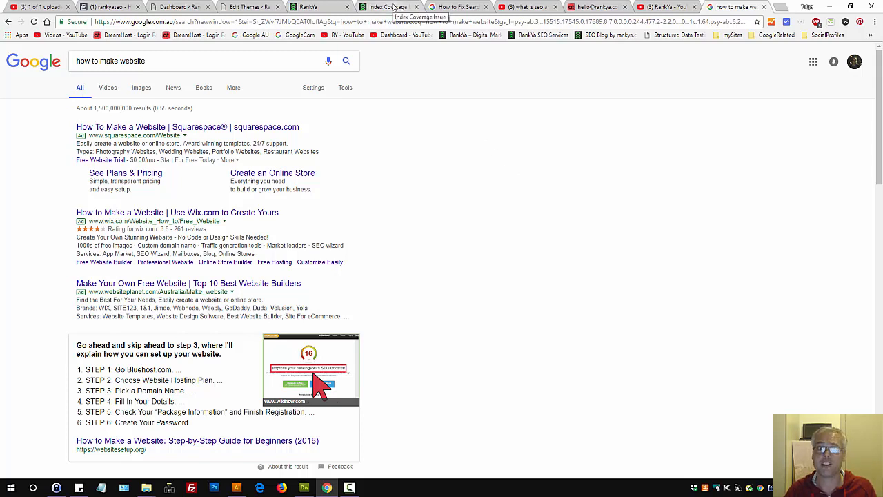
pyautogui.moveTo(202, 138)
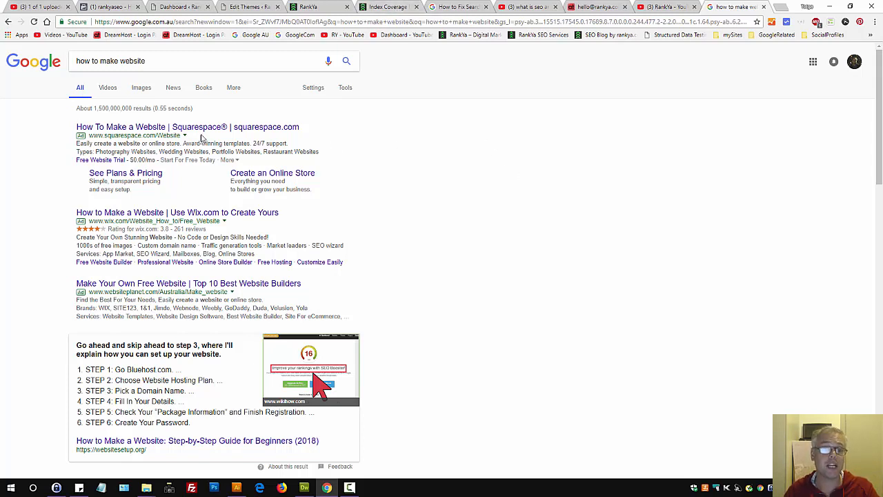
pyautogui.moveTo(449, 109)
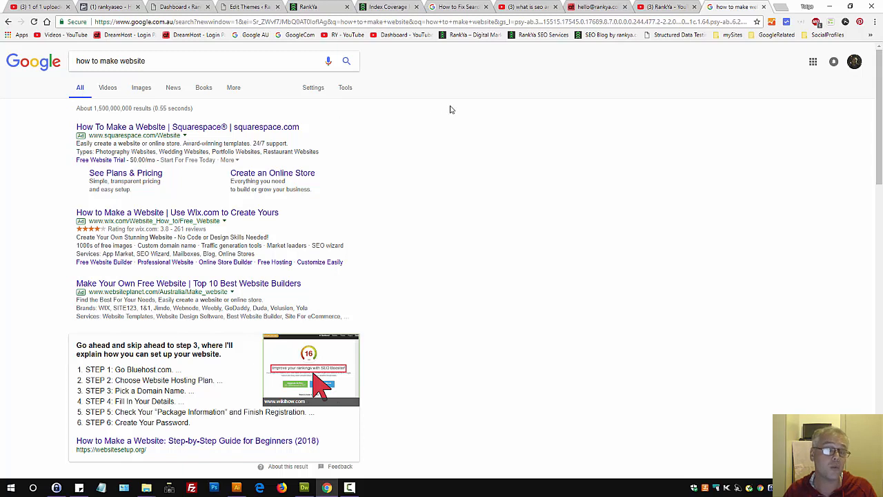
# Return to the RankYa Index Coverage Issue blog post.
pyautogui.click(386, 6)
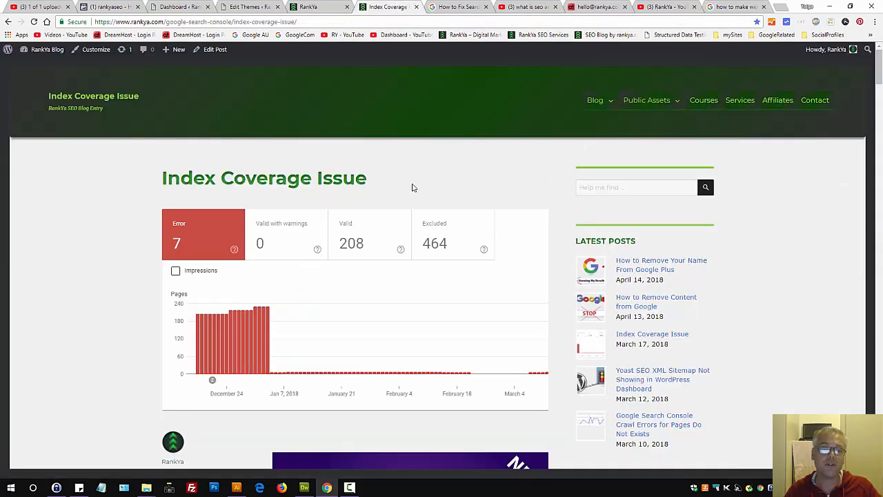
pyautogui.moveTo(407, 184)
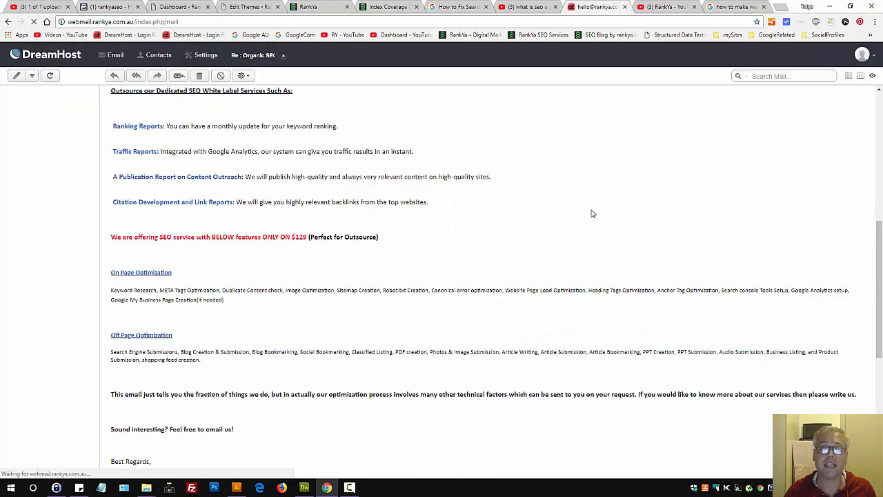
# Bring up the WordPress editor for the Index Coverage Issue post.
pyautogui.doubleClick(301, 237)
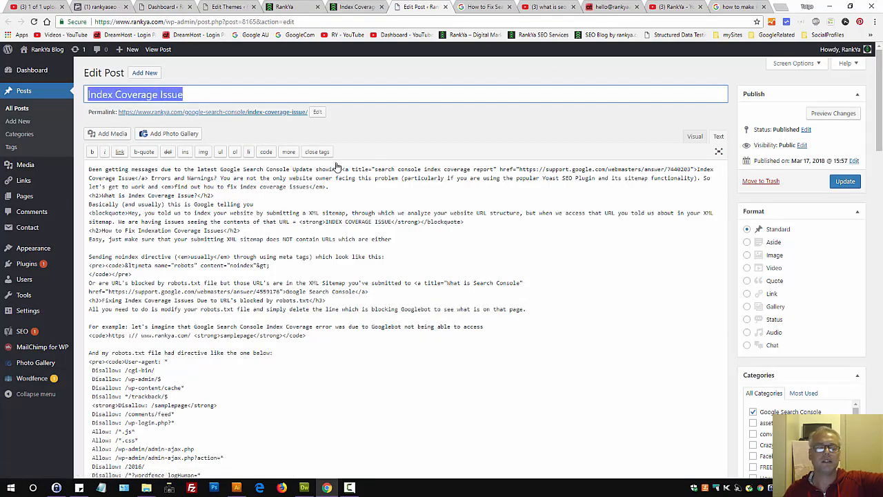
# Scroll through header.php, showing its DNS-prefetch domains and preconnect links.
pyautogui.scroll(-3)
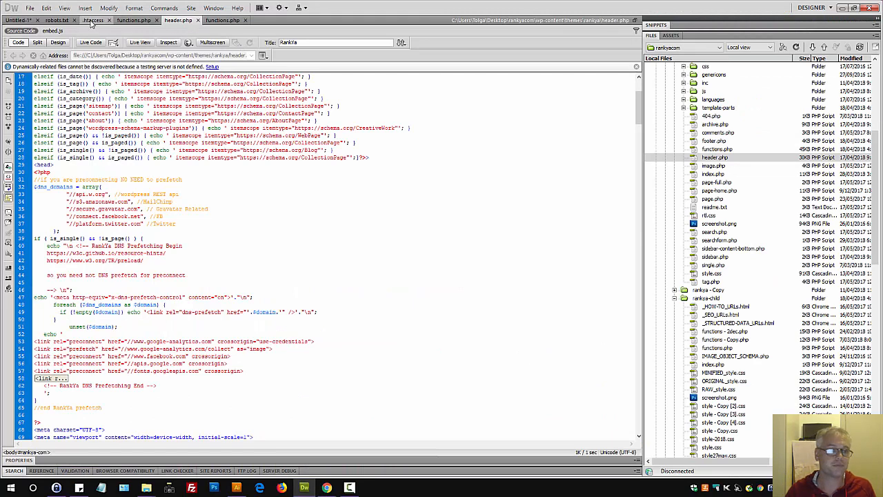
# Show robots.txt and highlight its Googlebot Disallow and Allow rules.
pyautogui.click(57, 20)
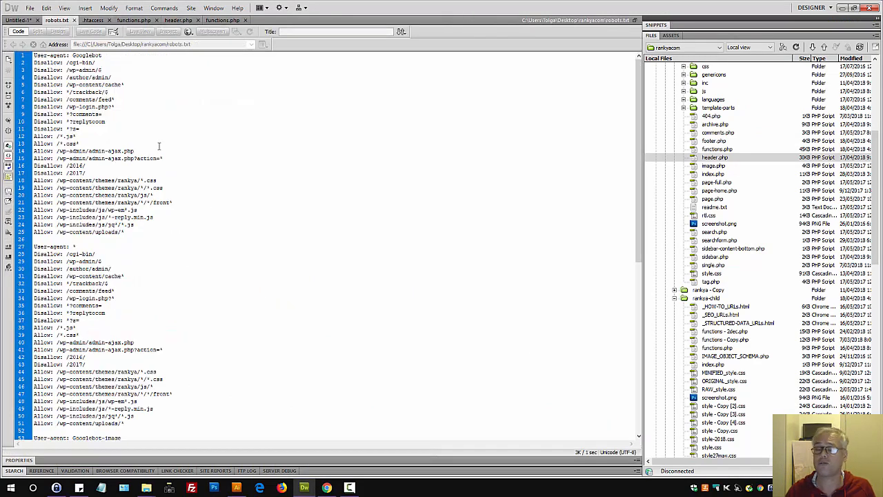
pyautogui.moveTo(33, 165); pyautogui.dragTo(124, 231)
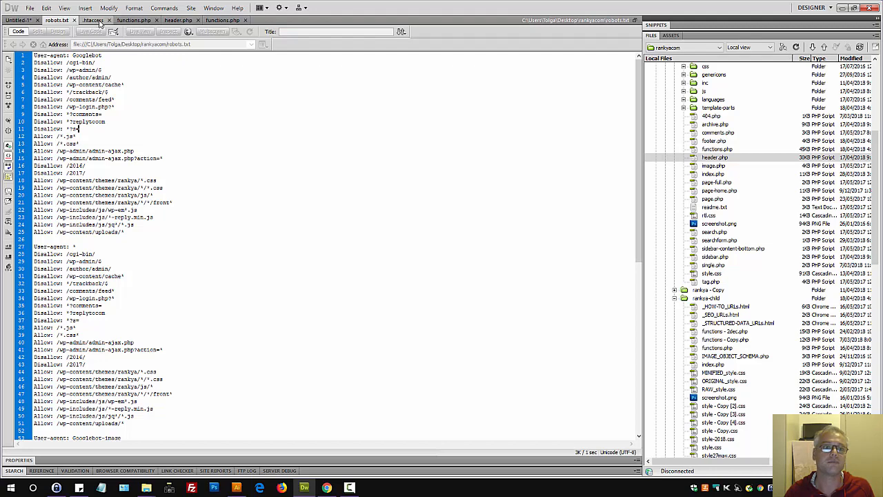
pyautogui.click(93, 20)
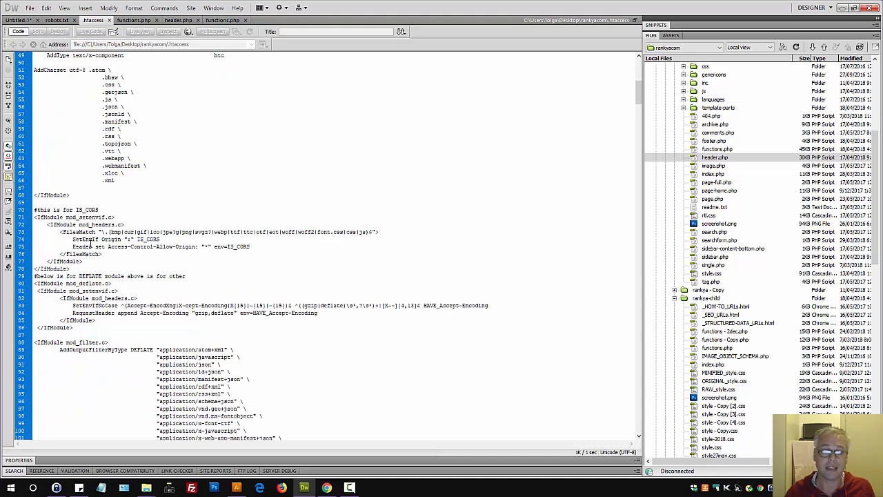
pyautogui.scroll(-3)
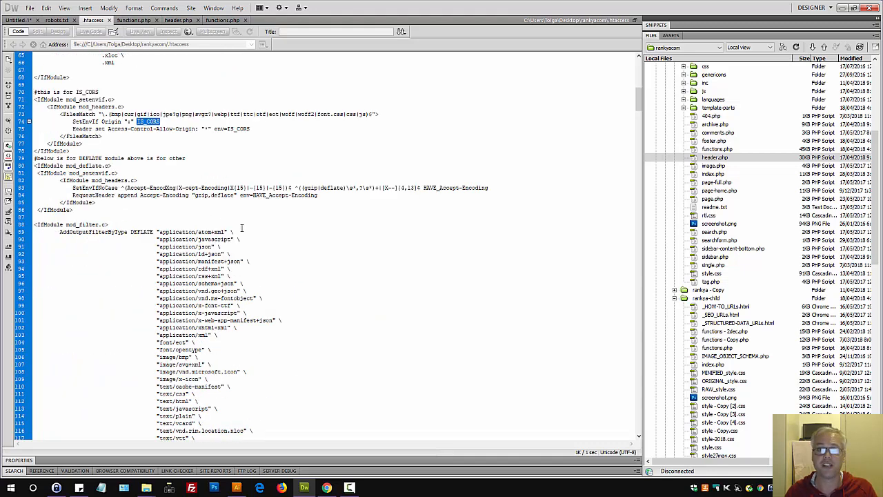
pyautogui.moveTo(311, 227)
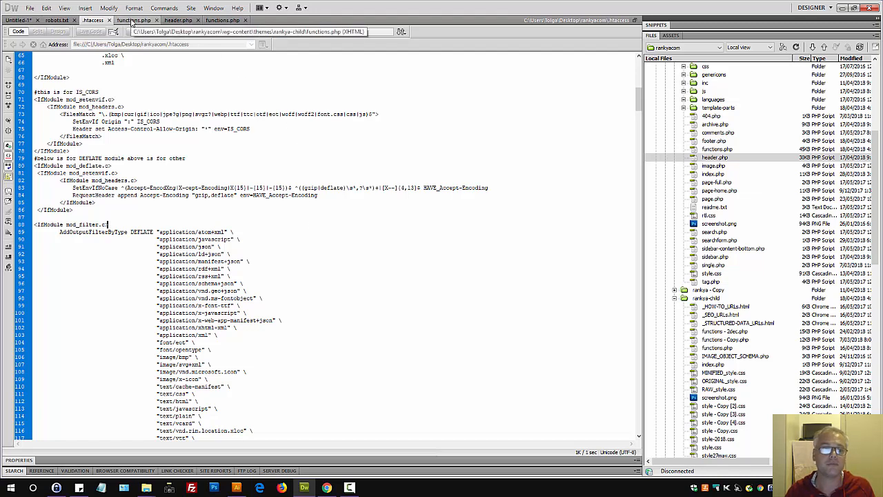
# Scroll through functions.php's comment heading, TinyMCE and ad shortcode functions.
pyautogui.click(134, 20)
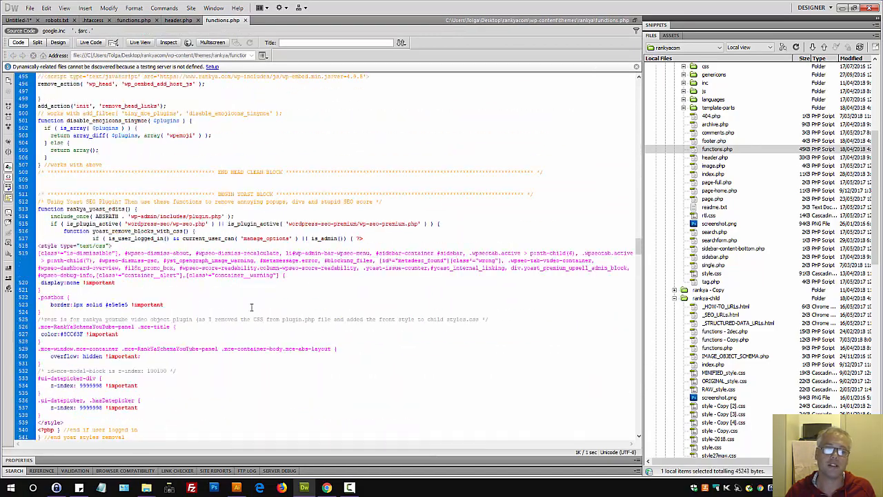
pyautogui.scroll(-3)
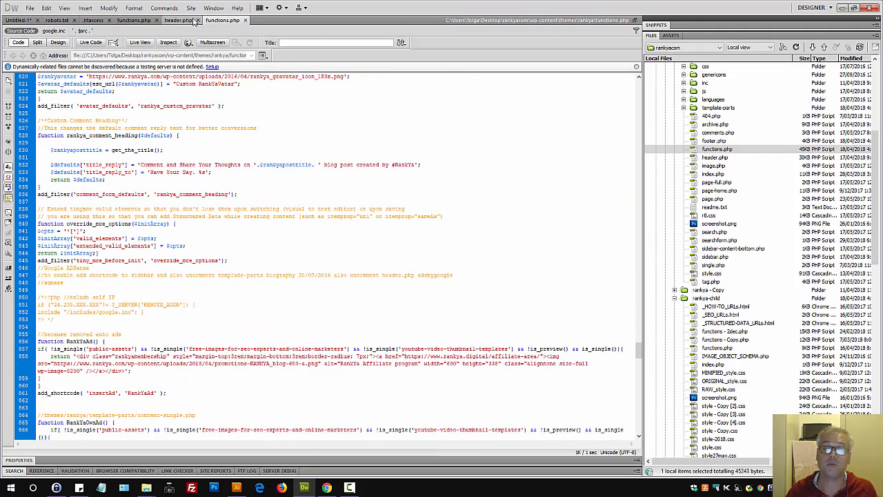
# Return to header.php and scroll to the robots and Googlebot noindex/follow meta conditionals.
pyautogui.click(178, 20)
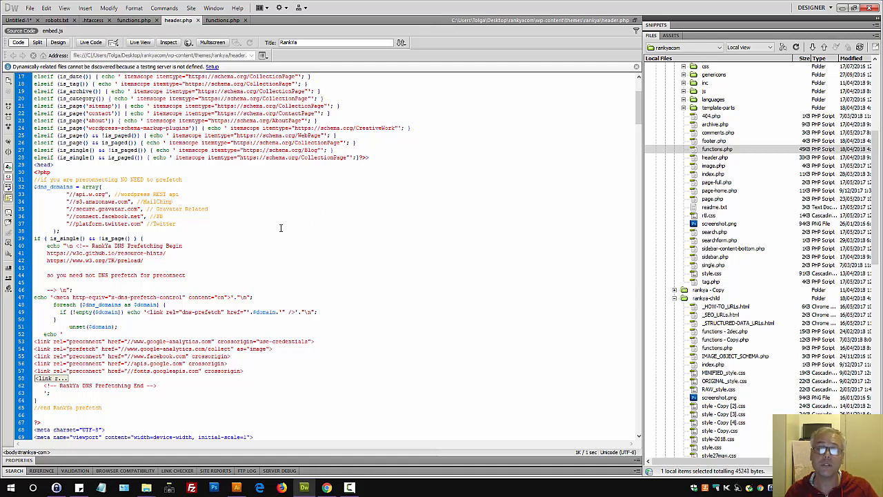
pyautogui.moveTo(273, 290)
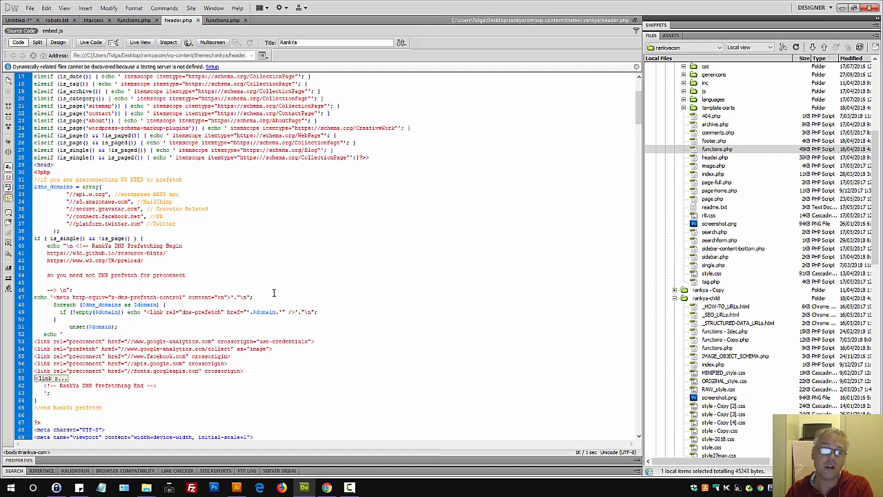
pyautogui.moveTo(344, 209)
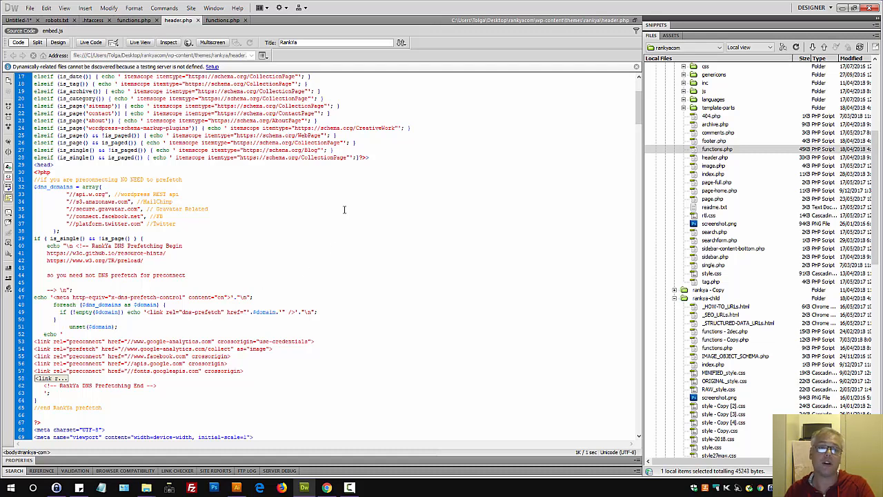
pyautogui.moveTo(358, 207)
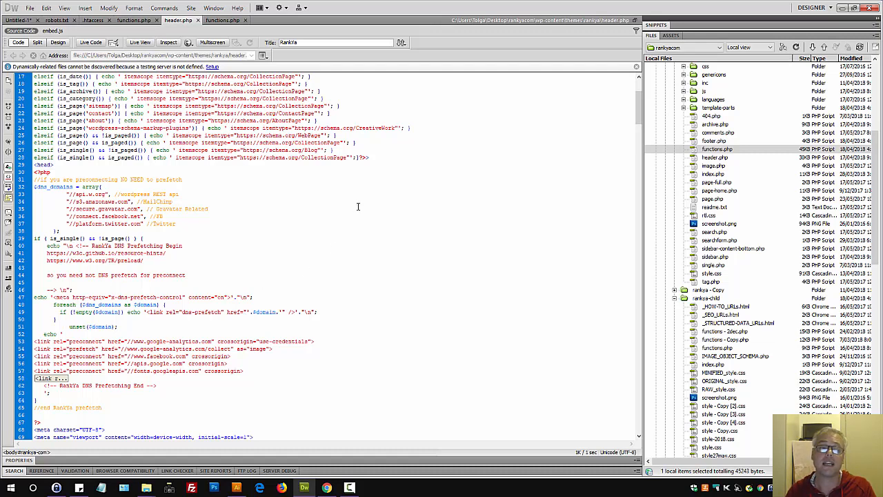
pyautogui.moveTo(35, 364); pyautogui.dragTo(241, 371)
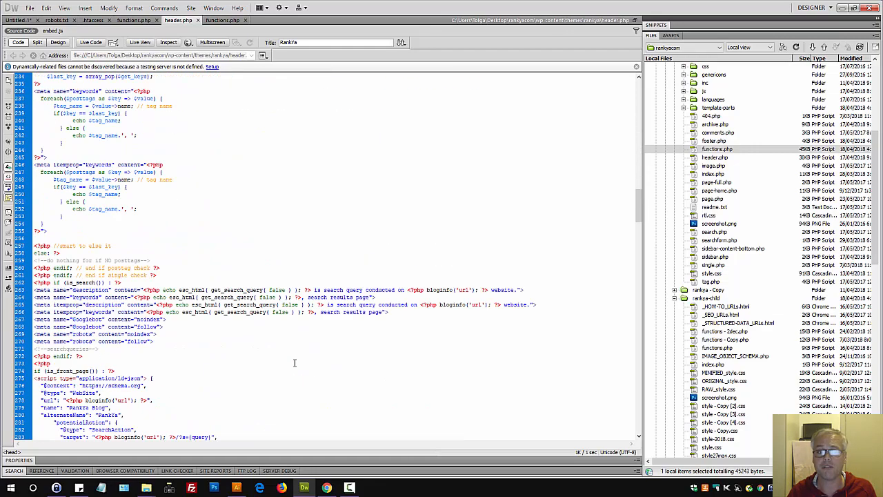
pyautogui.scroll(-3)
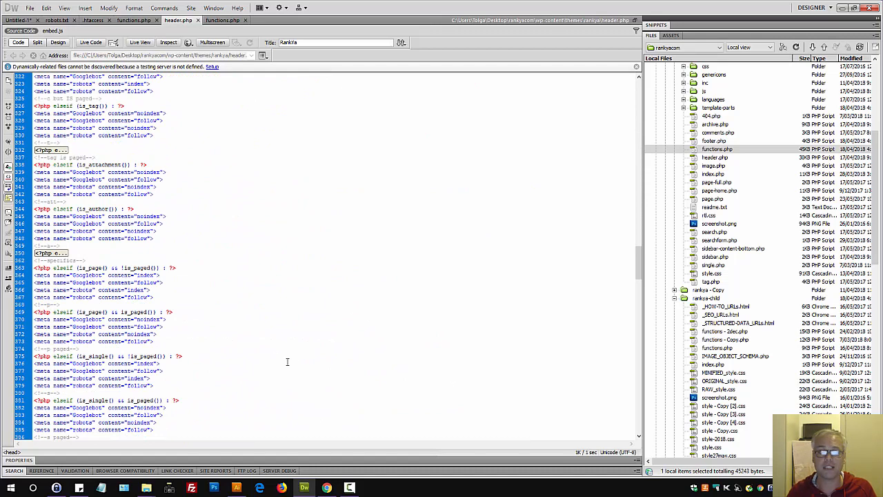
pyautogui.scroll(-3)
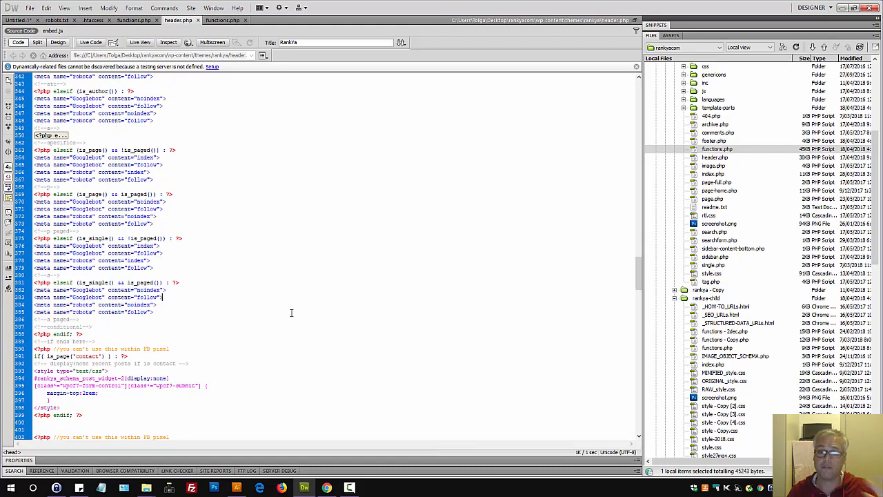
pyautogui.moveTo(327, 488)
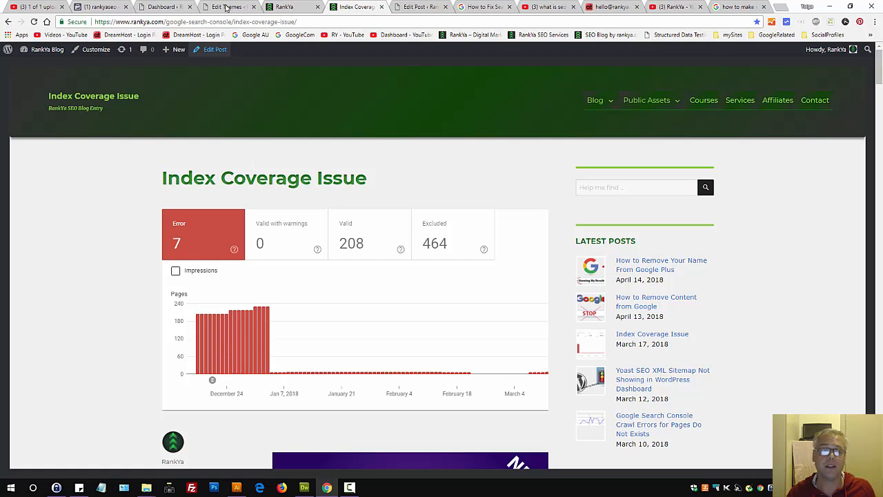
# Glance at style.css in WordPress Edit Themes, then return to the Index Coverage post.
pyautogui.click(229, 7)
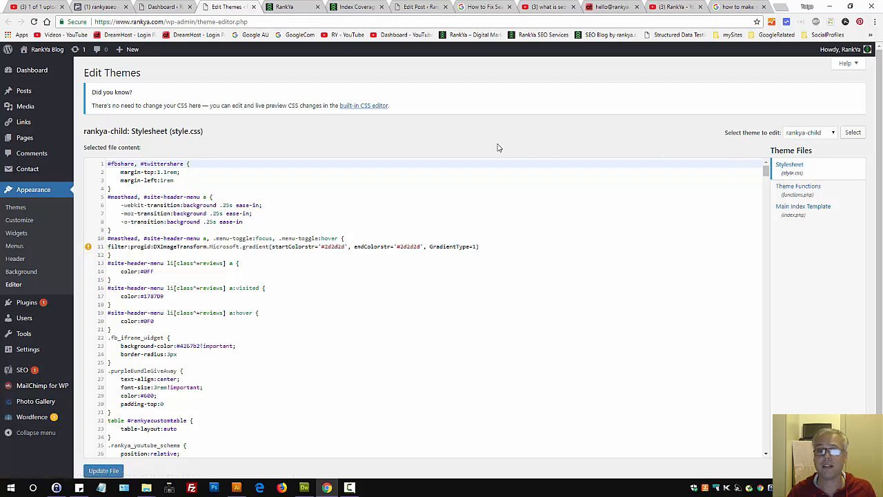
pyautogui.click(355, 7)
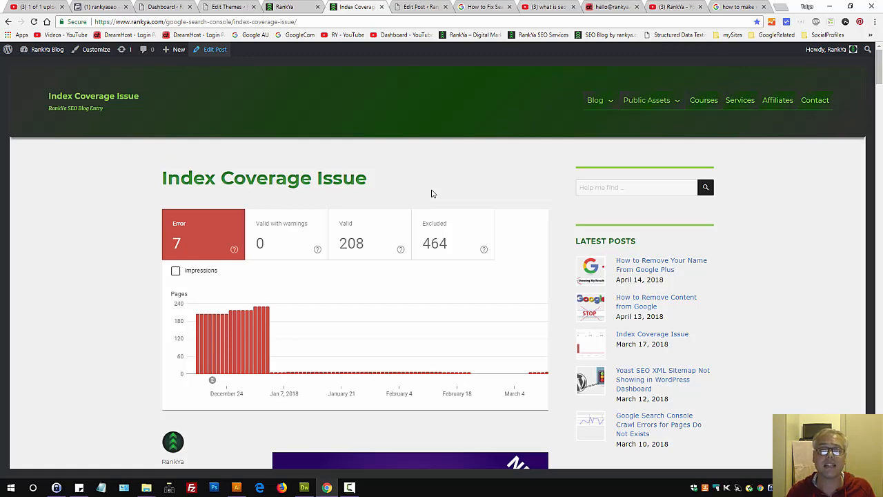
pyautogui.moveTo(469, 94)
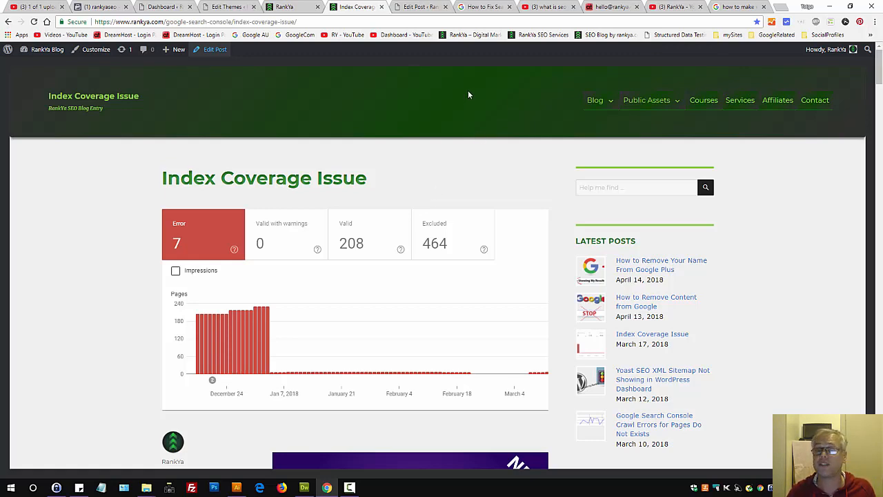
pyautogui.moveTo(610, 7)
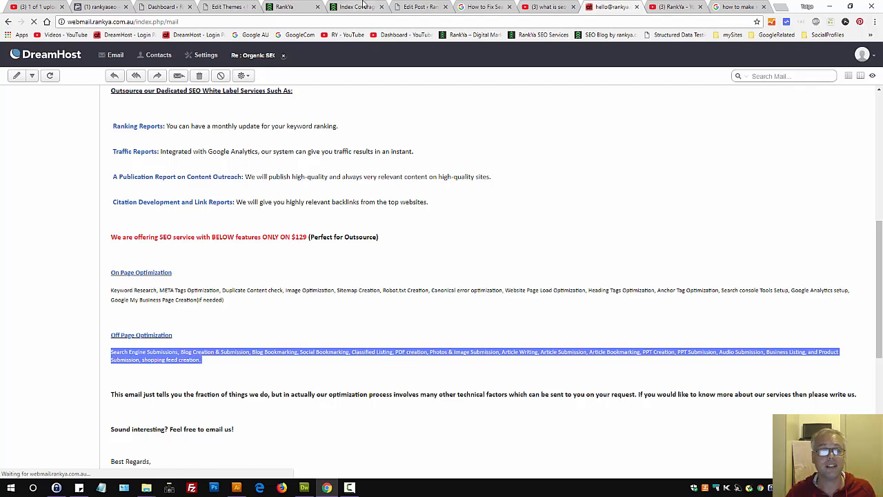
# Revisit the SEO offer email, then bring up YouTube results for 'what is SEO and how does it work'.
pyautogui.click(355, 7)
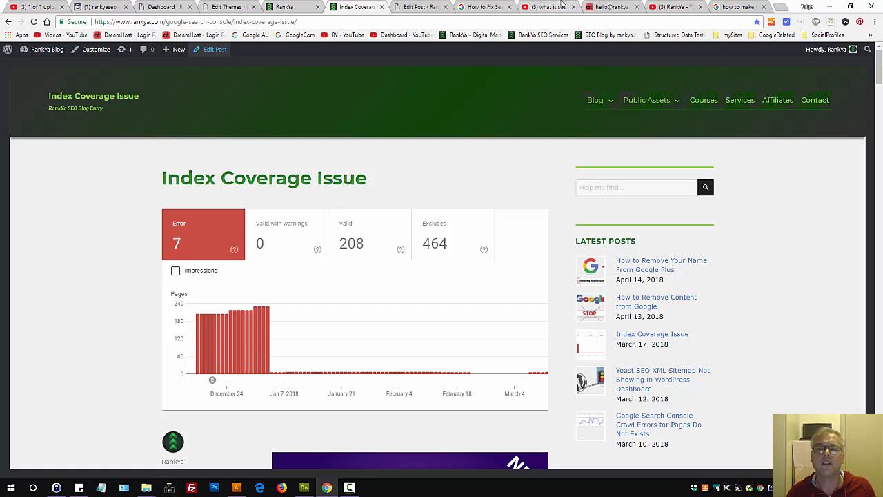
pyautogui.moveTo(610, 7)
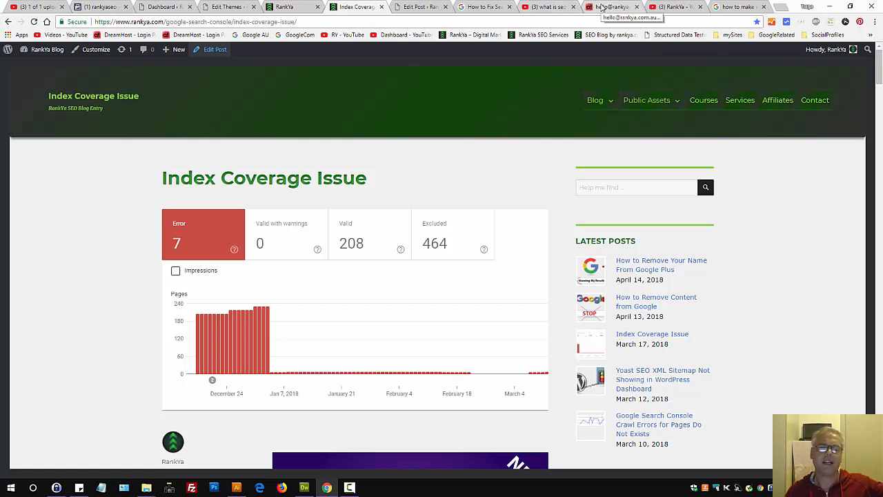
pyautogui.click(547, 6)
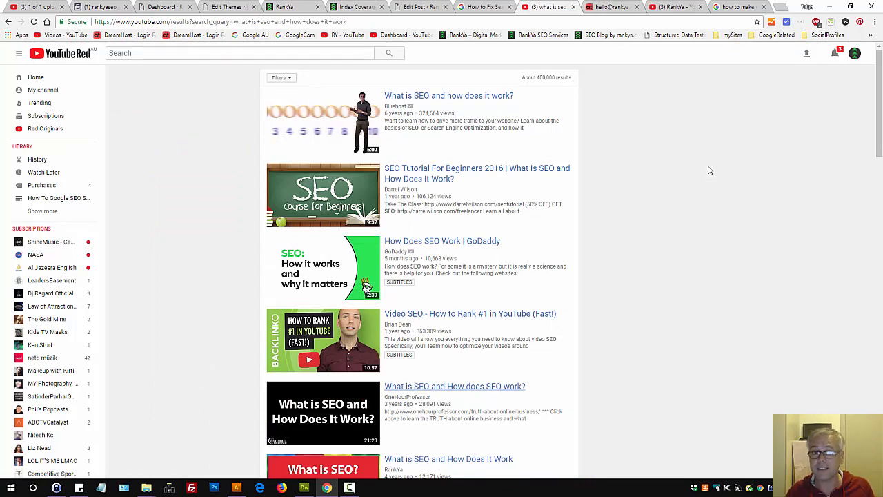
# Search Google for 'link schemes' in a fresh tab.
pyautogui.click(771, 7)
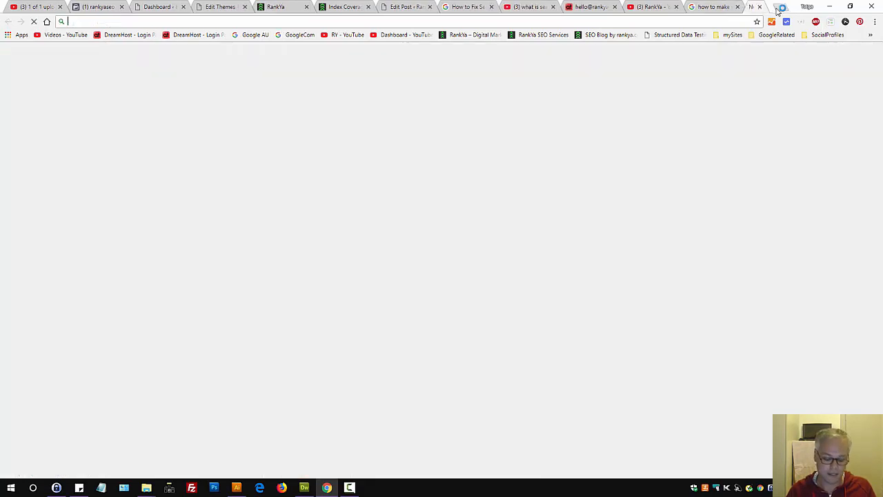
pyautogui.write('link chemes')
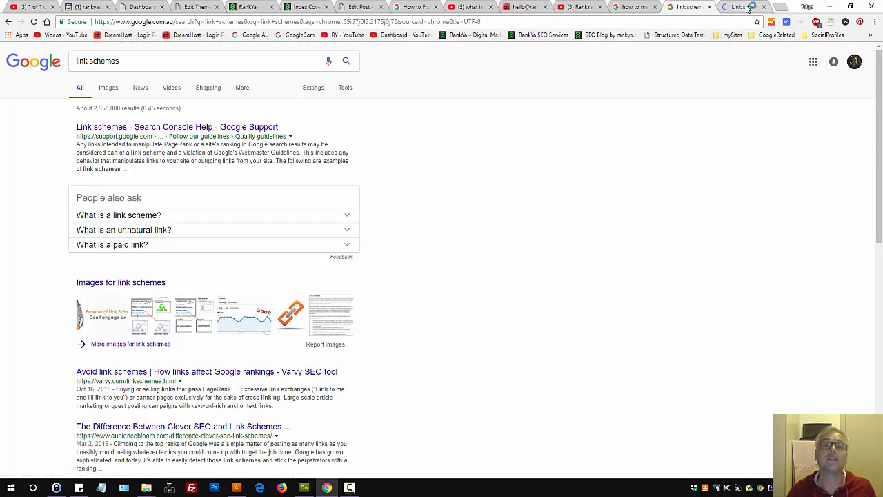
pyautogui.moveTo(745, 7)
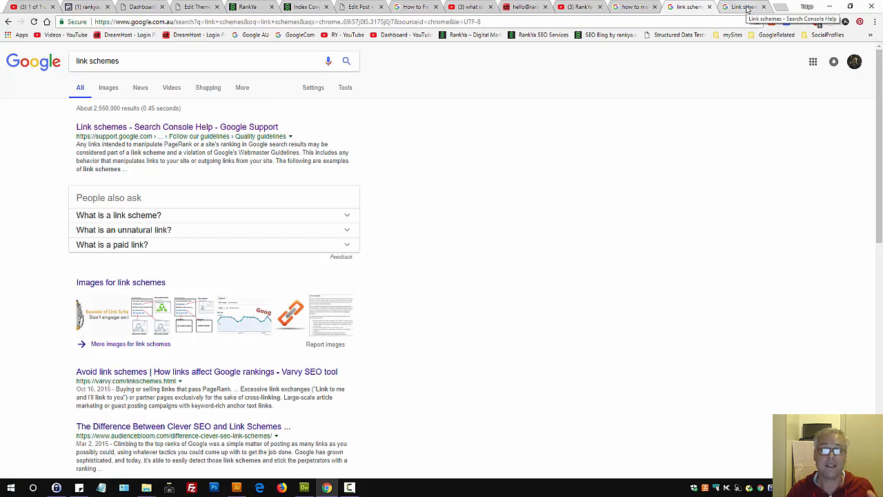
# Open the Search Console Help link schemes result, then switch to RankYa's YouTube channel.
pyautogui.click(176, 127)
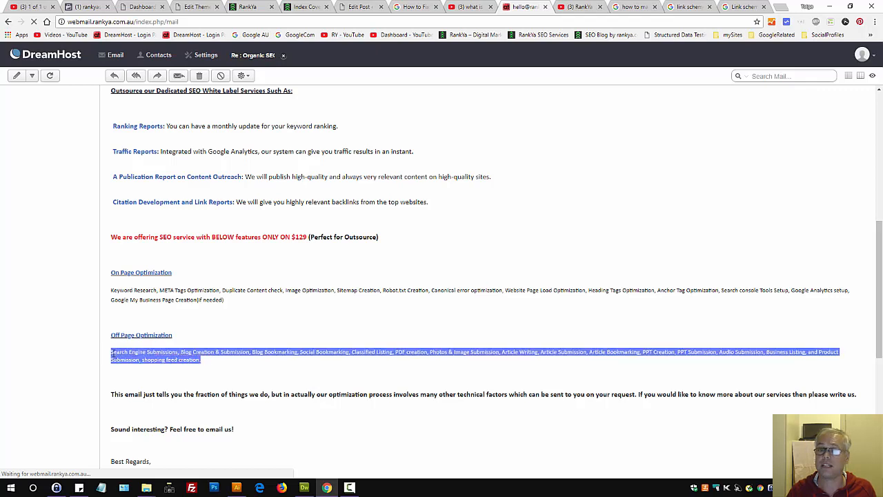
pyautogui.moveTo(744, 7)
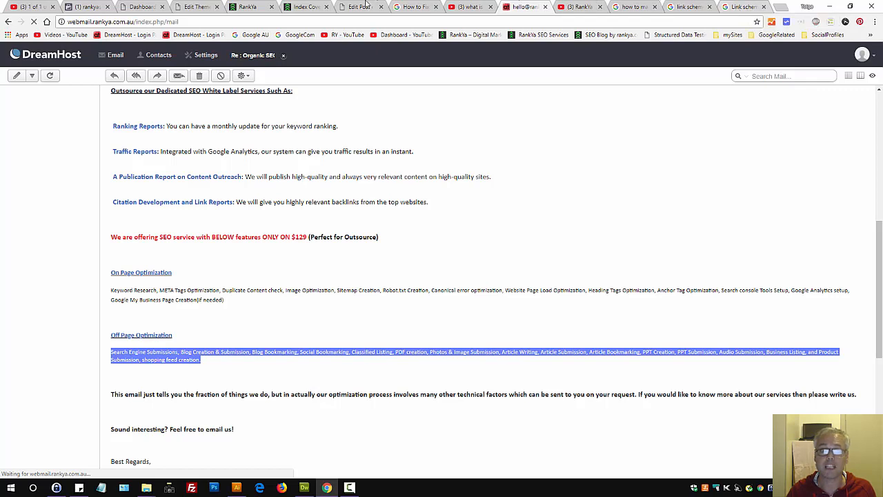
pyautogui.click(306, 7)
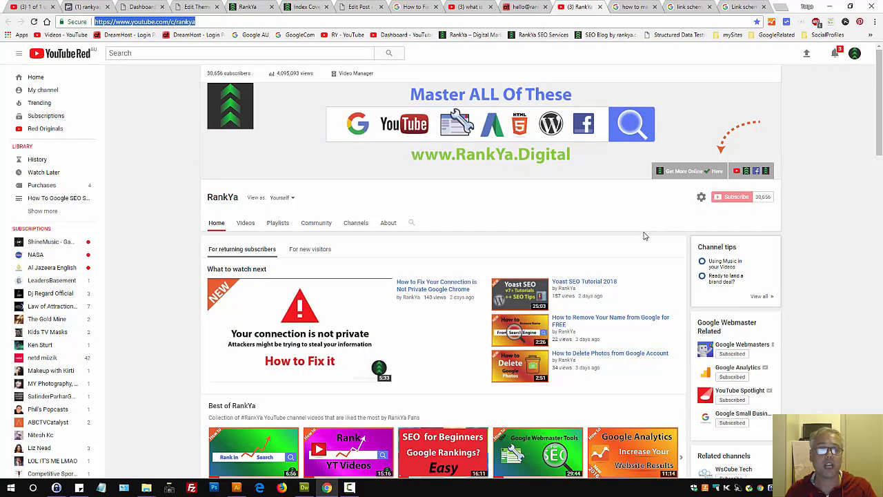
pyautogui.moveTo(635, 238)
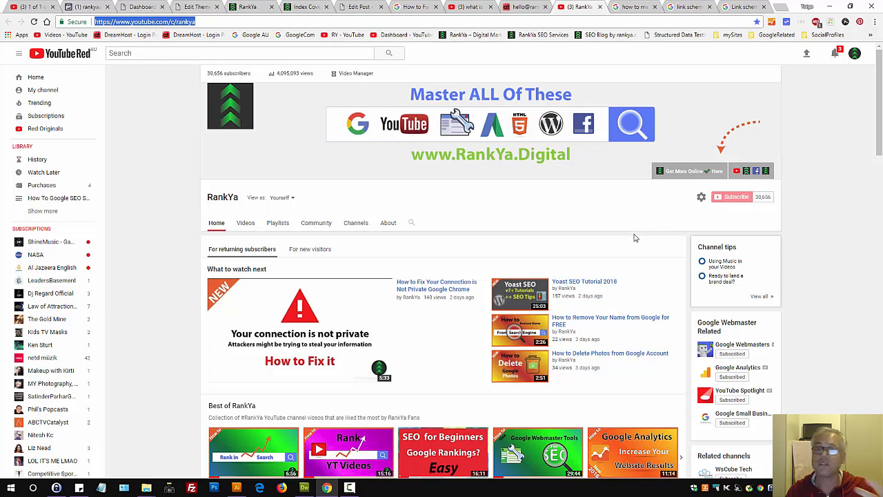
pyautogui.moveTo(309, 6)
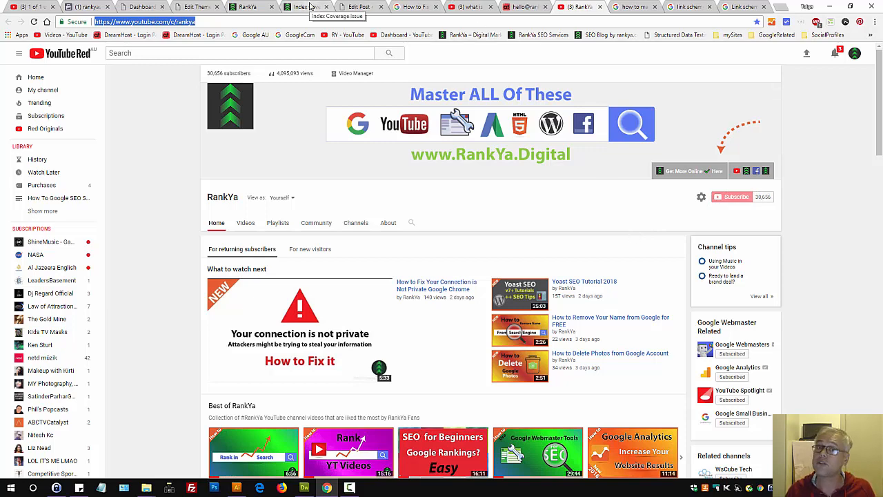
# Return to the DreamHost SEO offer email showing its $129 package.
pyautogui.click(302, 7)
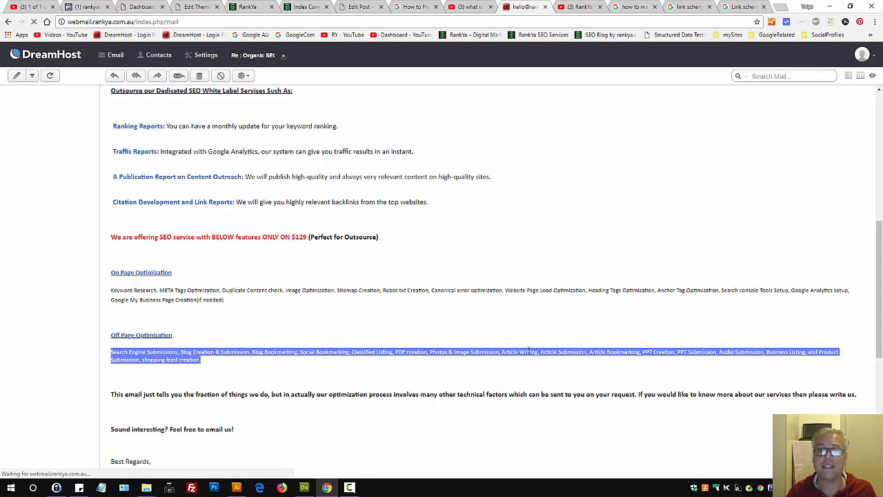
pyautogui.moveTo(744, 7)
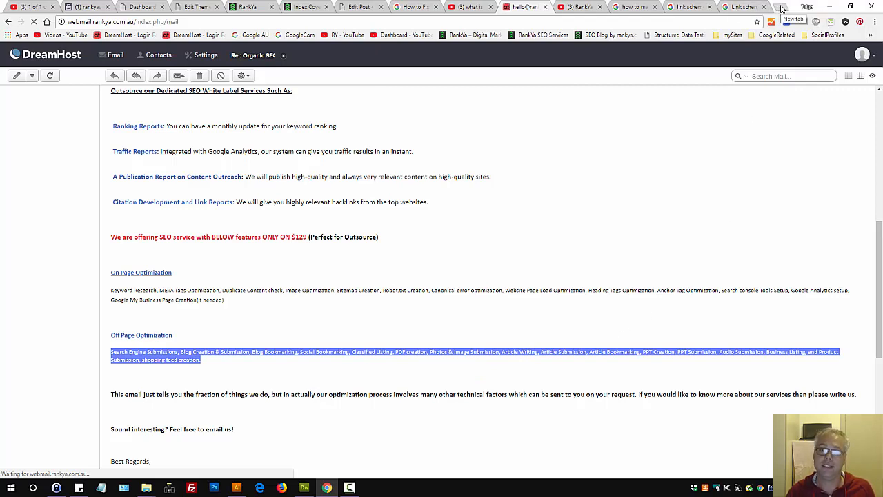
# Show the Search Console dashboard for rankya.com with its two server crawl errors.
pyautogui.click(782, 7)
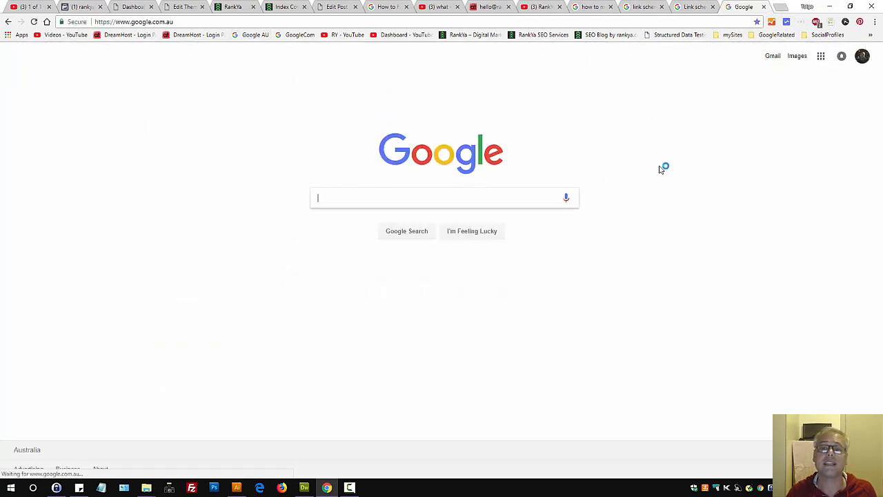
pyautogui.click(777, 35)
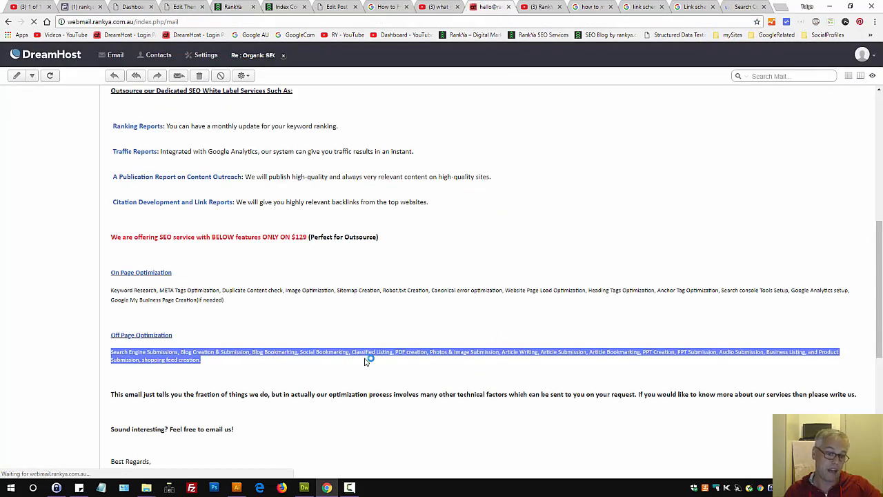
pyautogui.moveTo(516, 286)
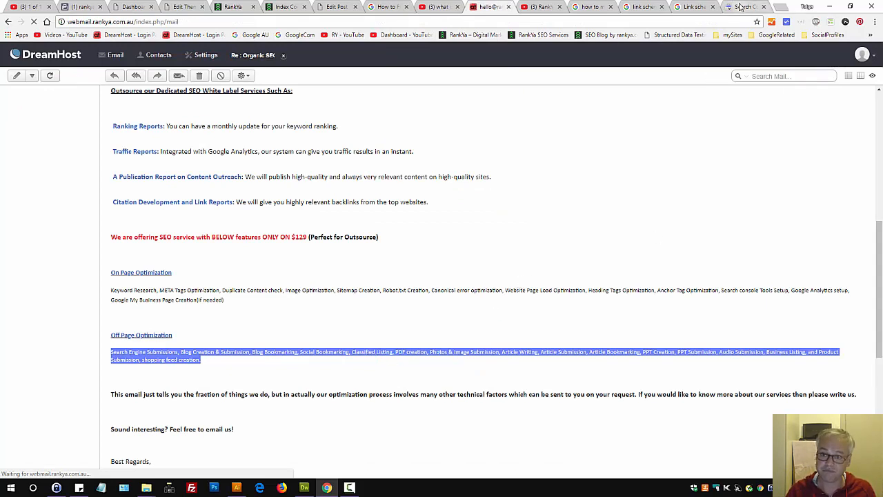
pyautogui.click(743, 7)
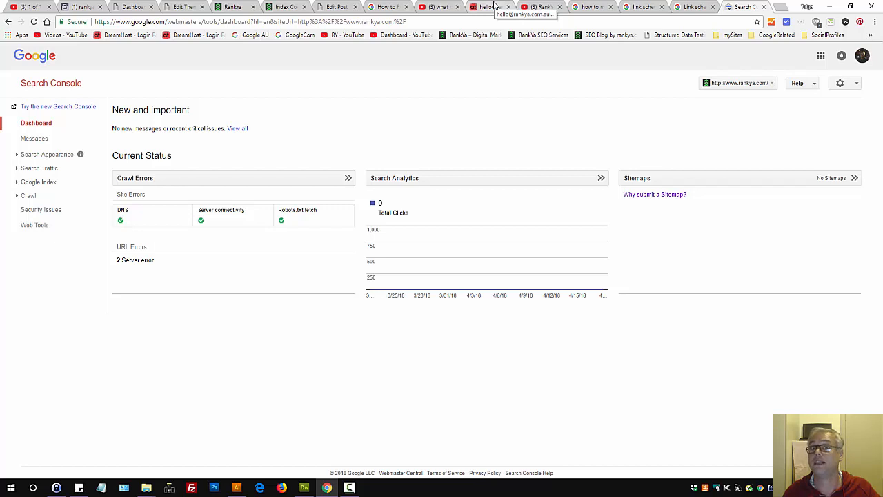
# Bring up the Search Console Help 'Link schemes' page on unnatural links.
pyautogui.click(641, 7)
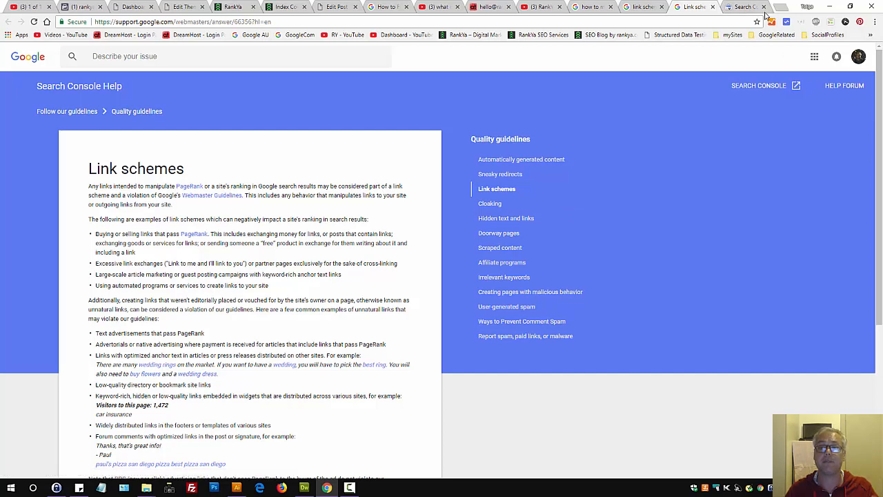
pyautogui.moveTo(748, 12)
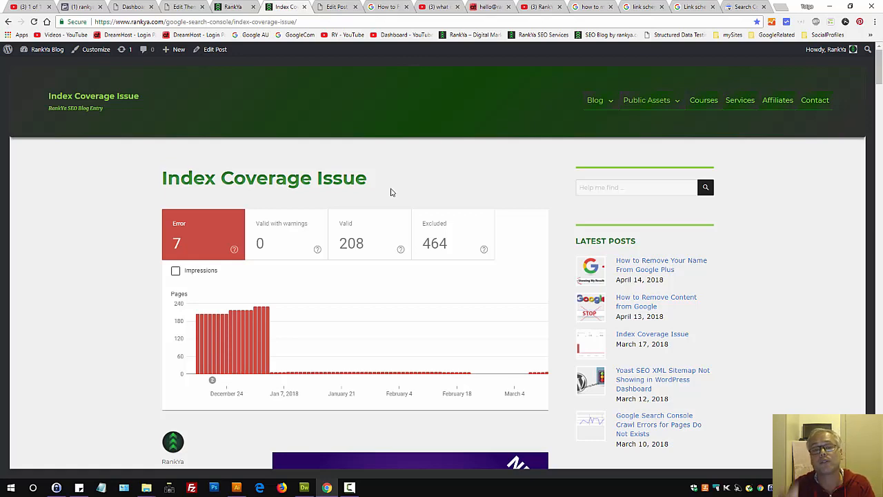
pyautogui.moveTo(352, 157)
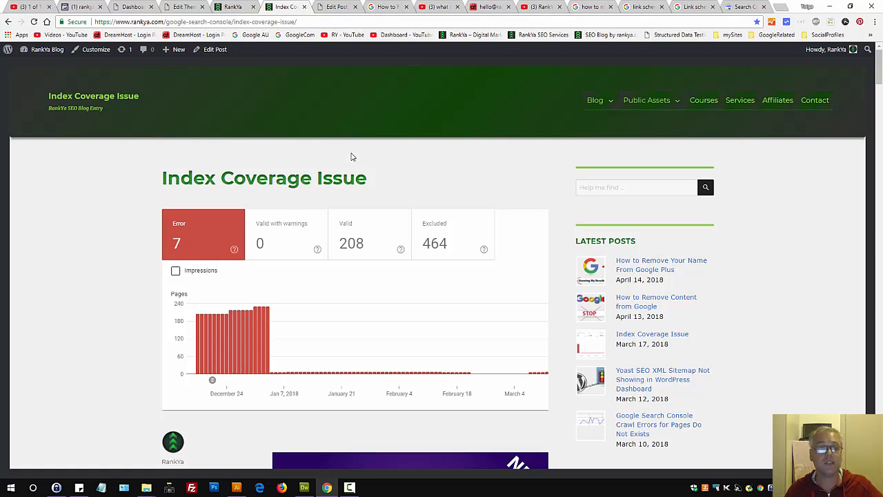
pyautogui.click(215, 49)
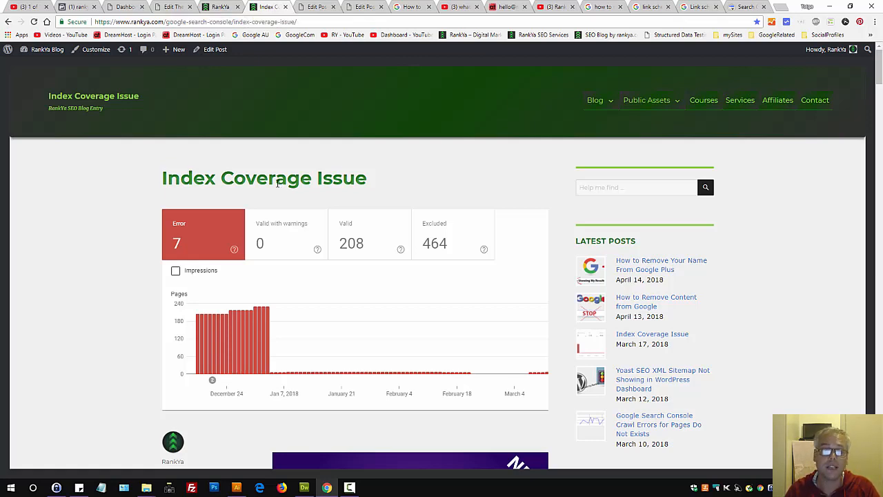
pyautogui.scroll(-3)
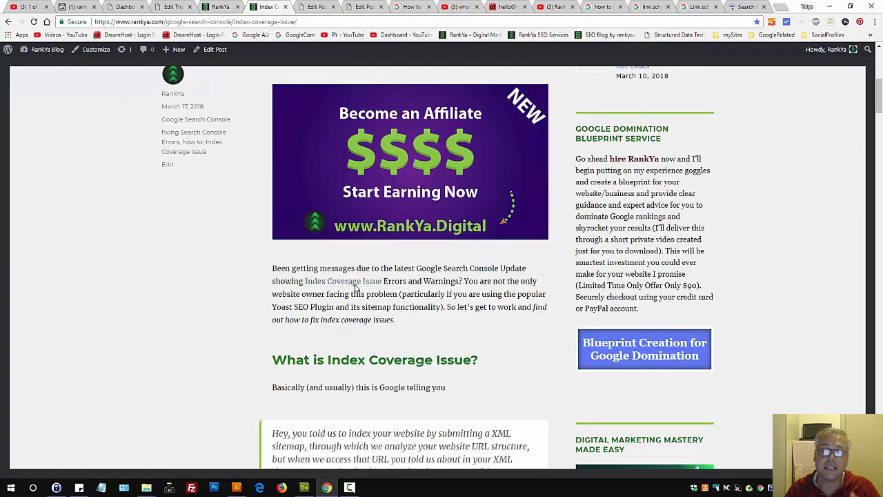
pyautogui.scroll(-3)
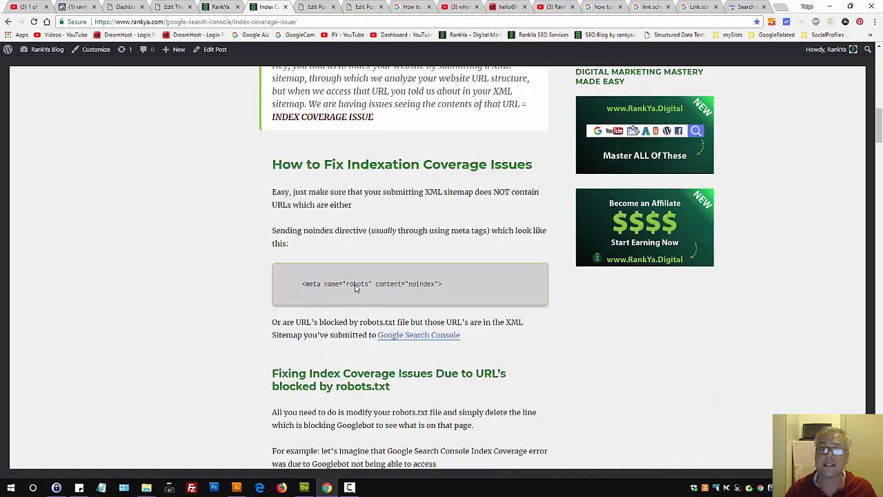
pyautogui.scroll(3)
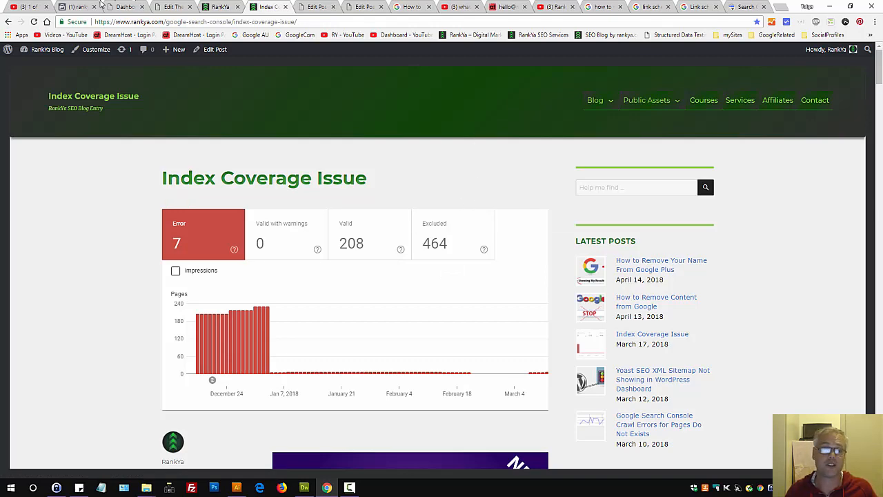
pyautogui.click(169, 6)
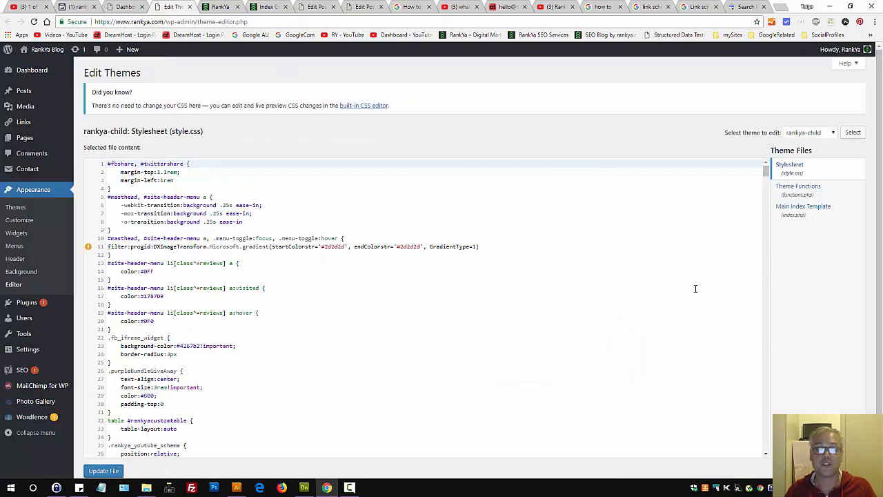
pyautogui.click(268, 7)
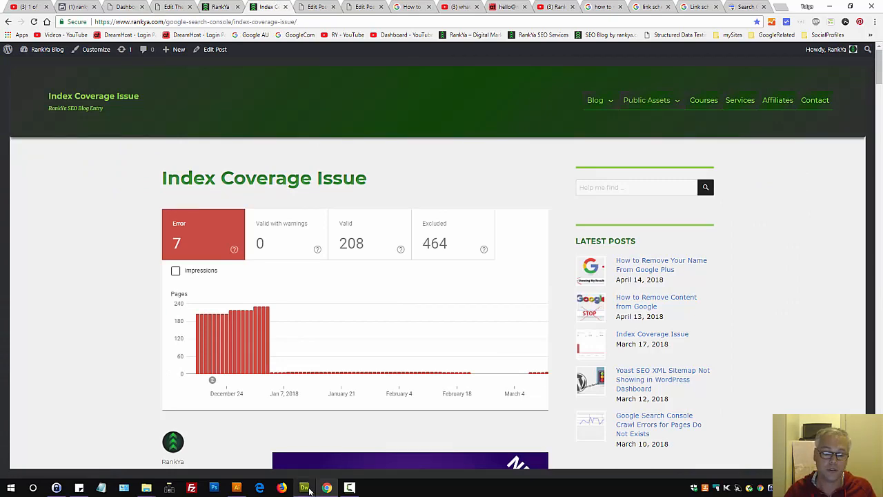
# View header.php in Dreamweaver with its robots and Googlebot noindex/follow meta tags.
pyautogui.click(305, 488)
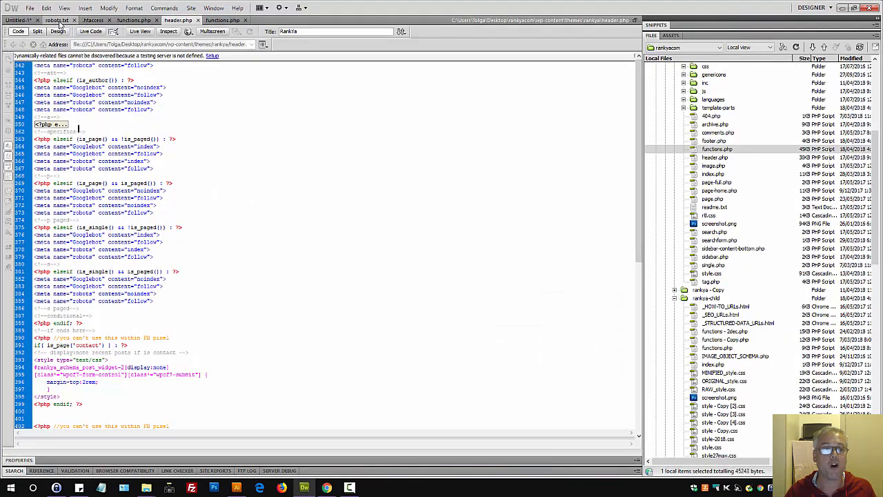
pyautogui.click(92, 20)
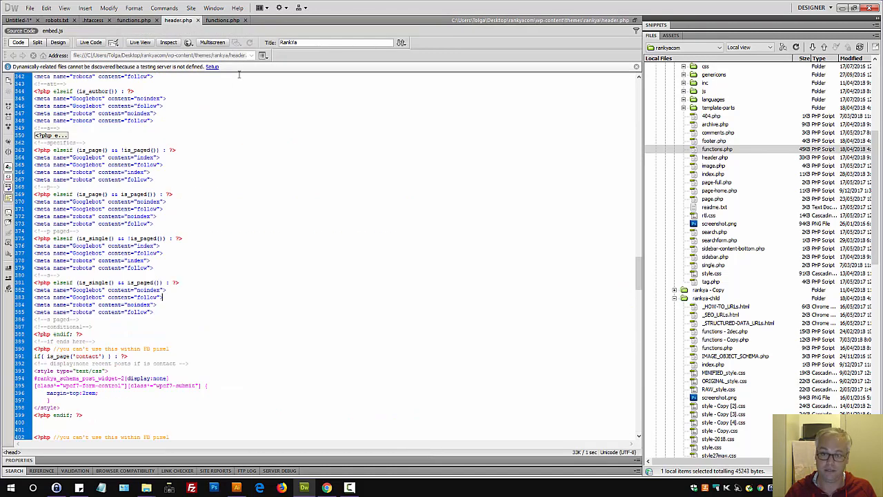
pyautogui.moveTo(308, 74)
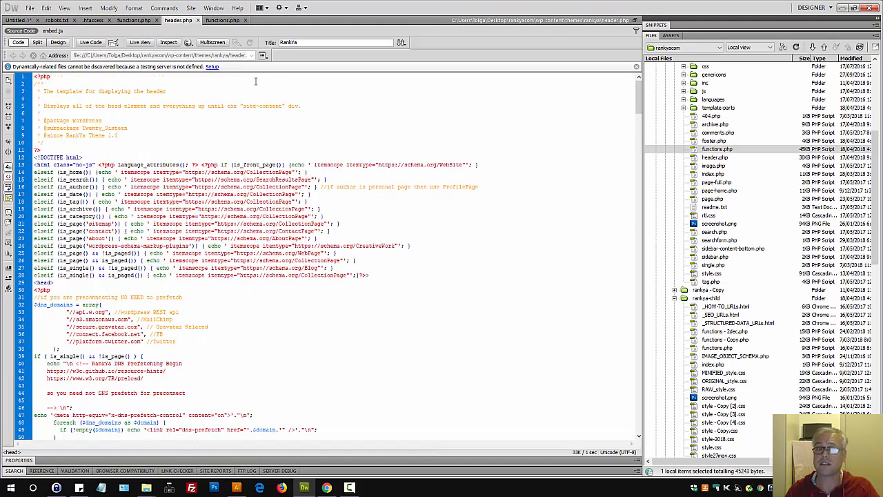
pyautogui.moveTo(223, 19)
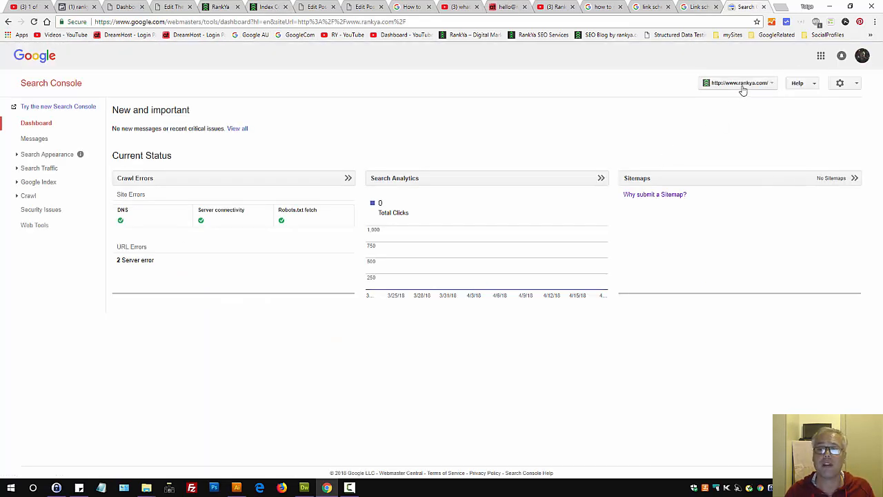
pyautogui.click(739, 83)
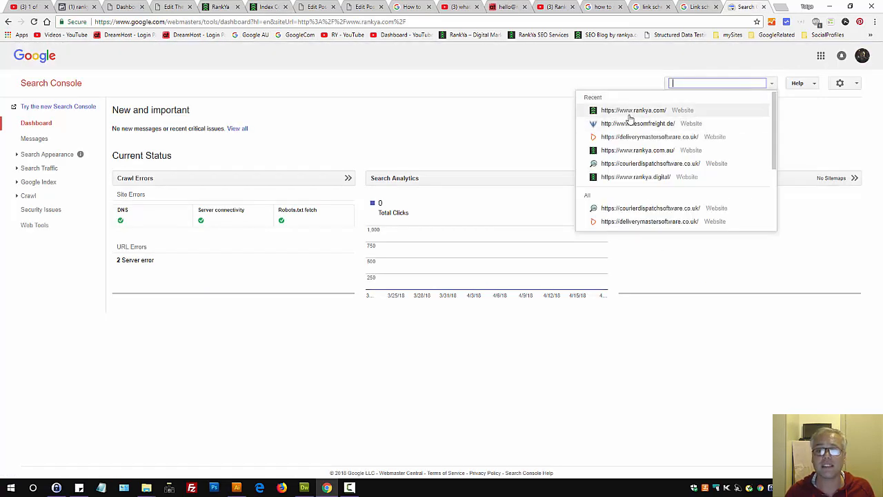
pyautogui.click(633, 110)
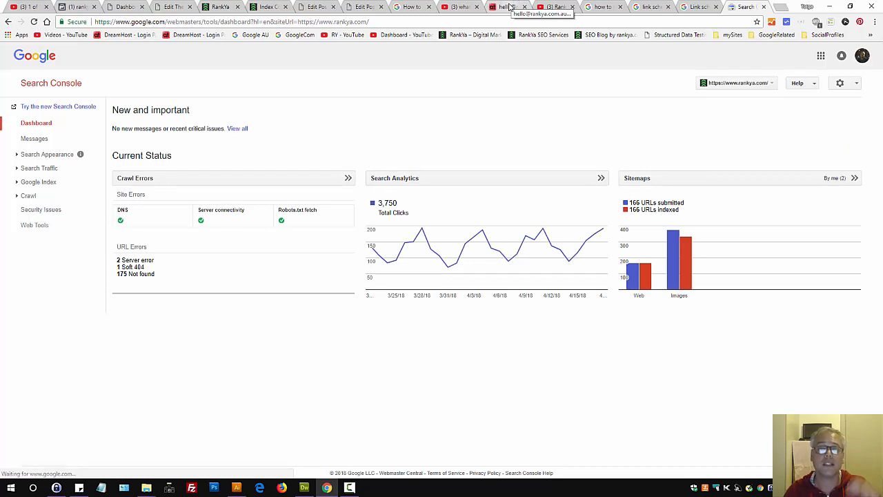
pyautogui.click(509, 7)
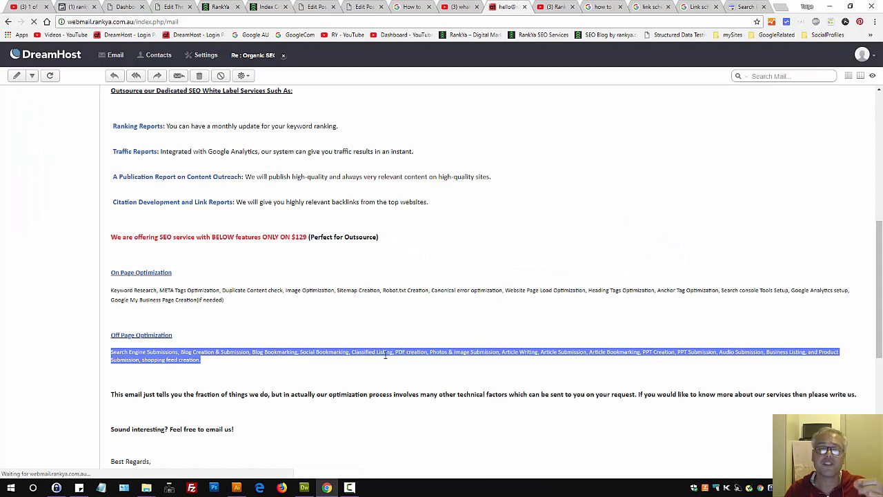
pyautogui.moveTo(528, 178)
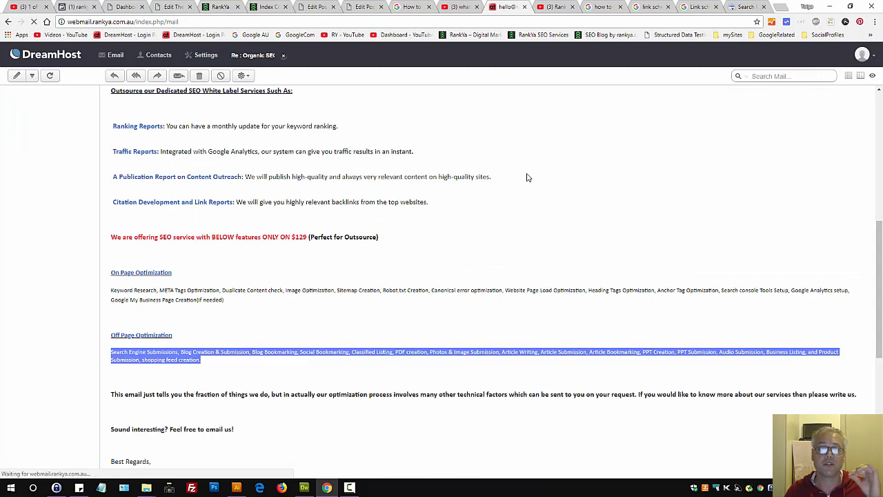
pyautogui.moveTo(745, 81)
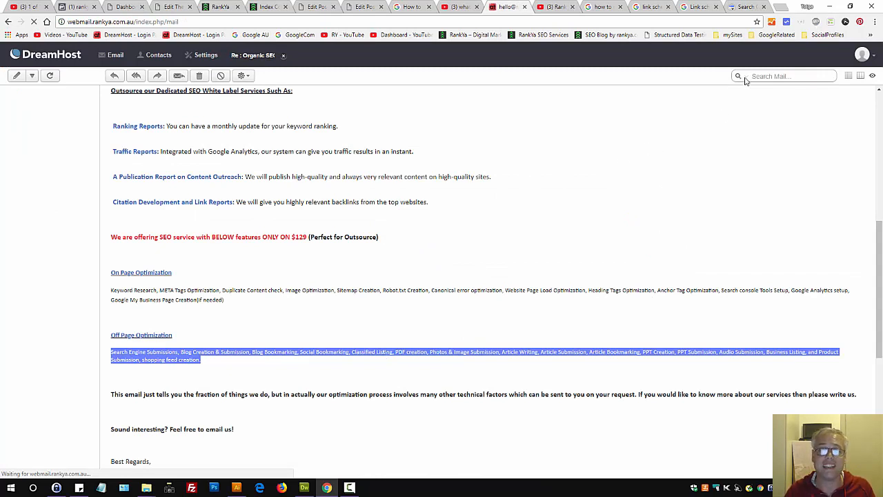
# Show RankYa's Index Coverage Issue post with 7 errors, 208 valid and 464 excluded.
pyautogui.click(262, 7)
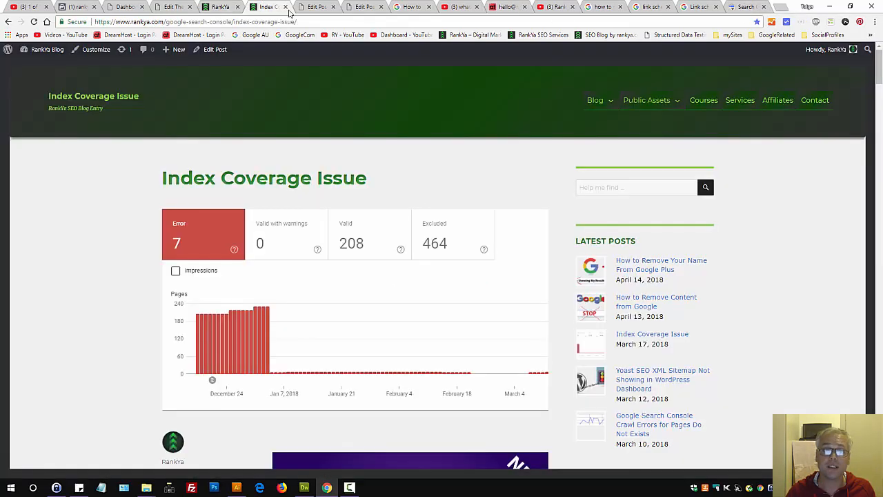